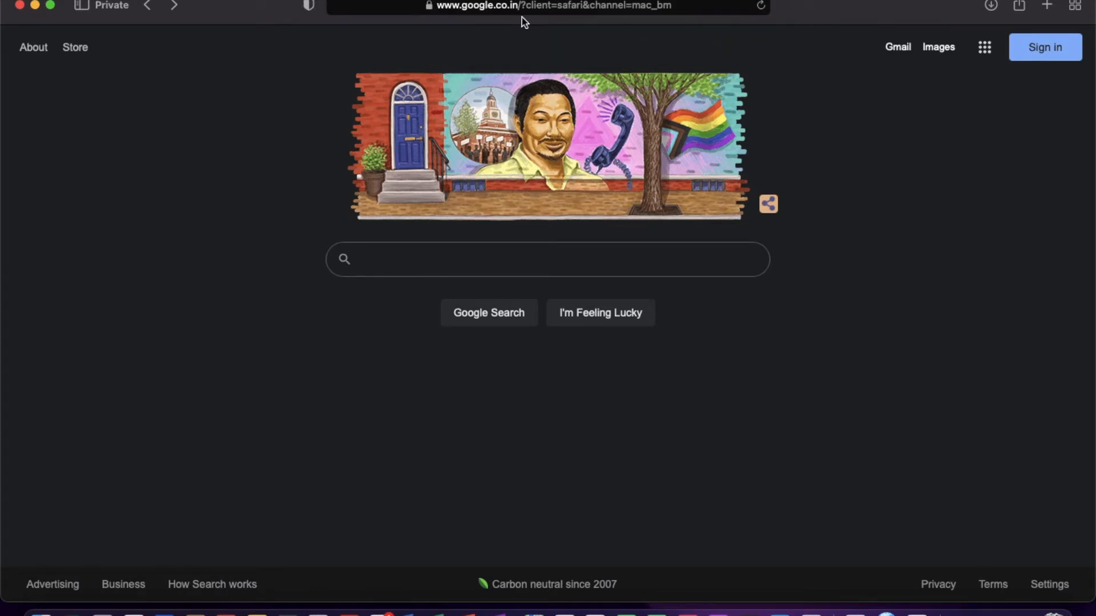
Run a Google search for 'Handshake' from a typed 'hANS' query.
{"action": "left_click", "coordinate": [370, 259]}
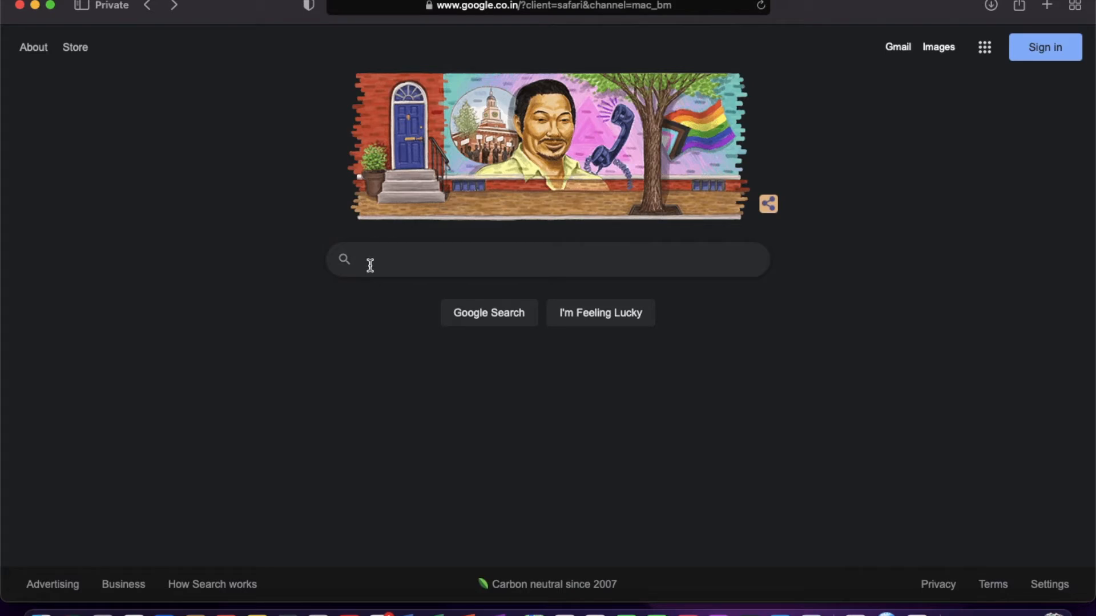
{"action": "type", "text": "hANS"}
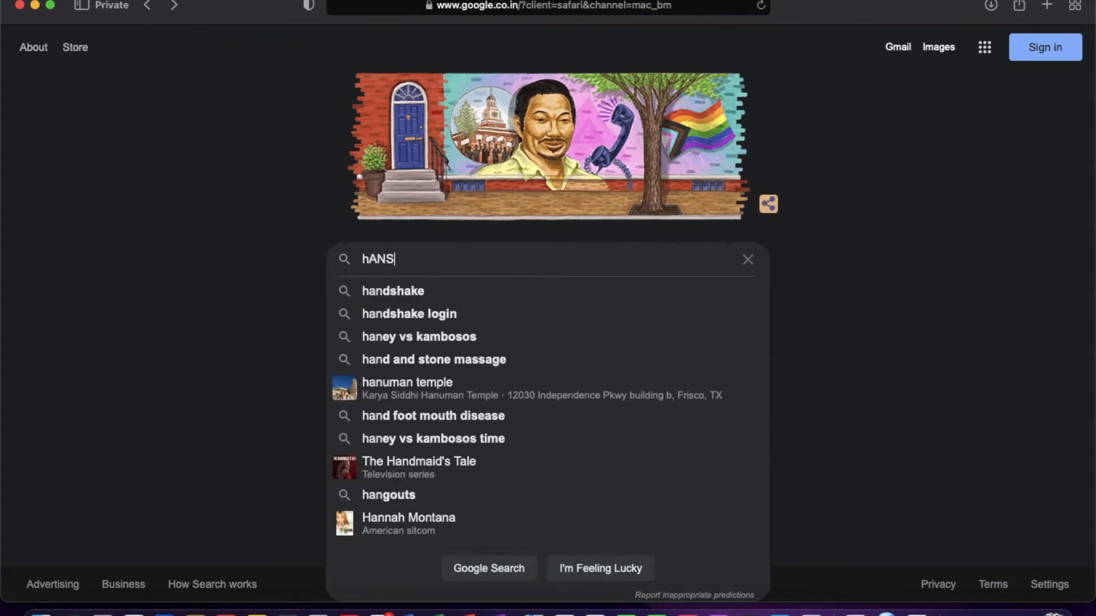
{"action": "key", "text": "Backspace"}
{"action": "type", "text": "DSHAKE"}
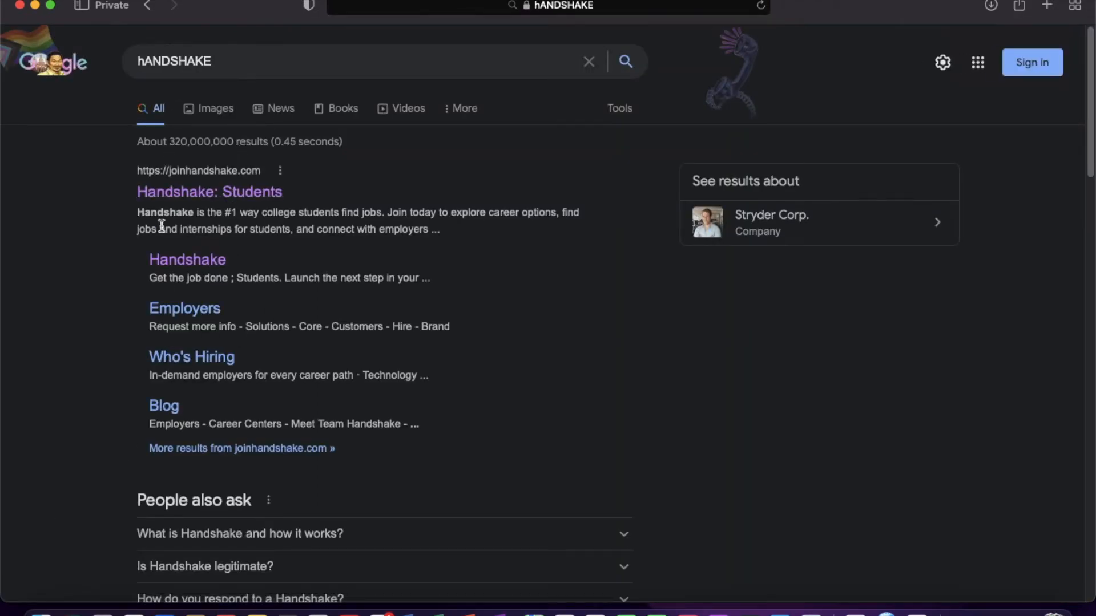
{"action": "mouse_move", "coordinate": [334, 180]}
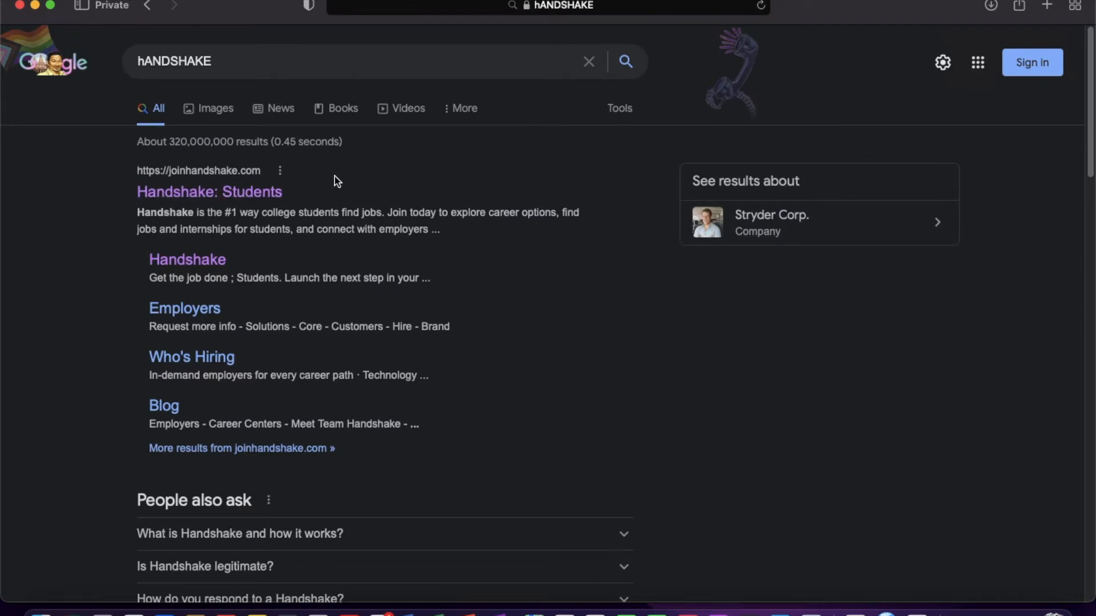
{"action": "mouse_move", "coordinate": [253, 232]}
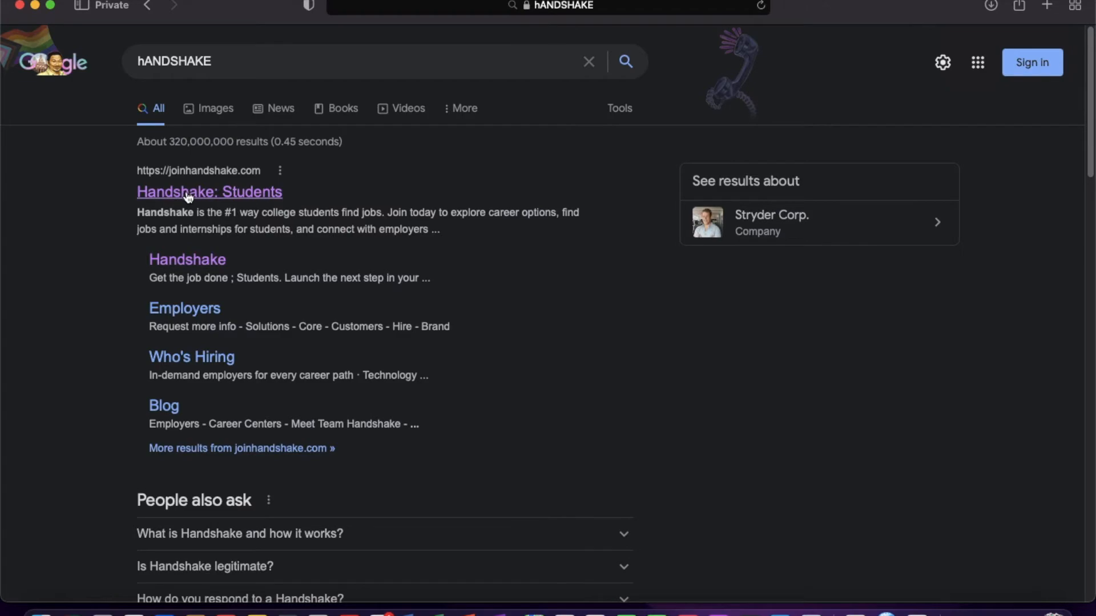
Open the 'Handshake: Students' result from the Google results.
{"action": "left_click", "coordinate": [209, 192]}
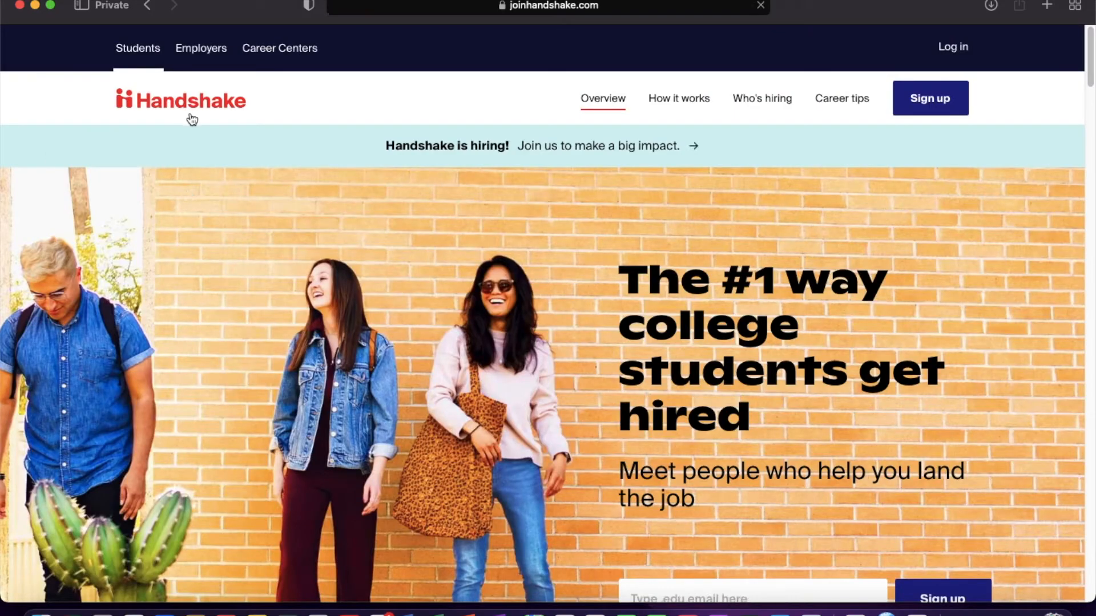
{"action": "mouse_move", "coordinate": [137, 236]}
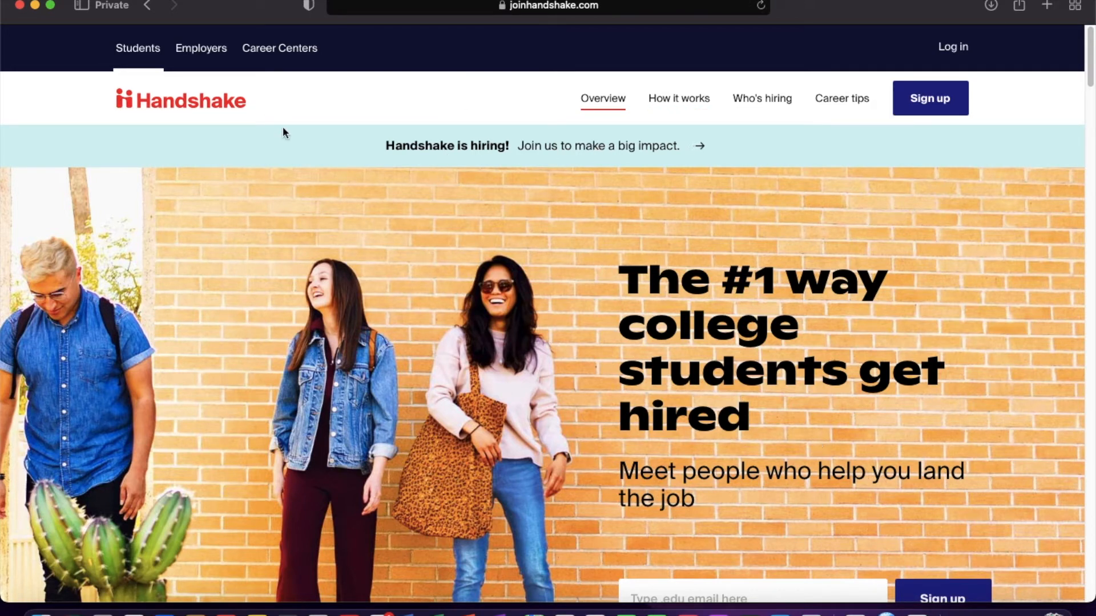
{"action": "mouse_move", "coordinate": [678, 110]}
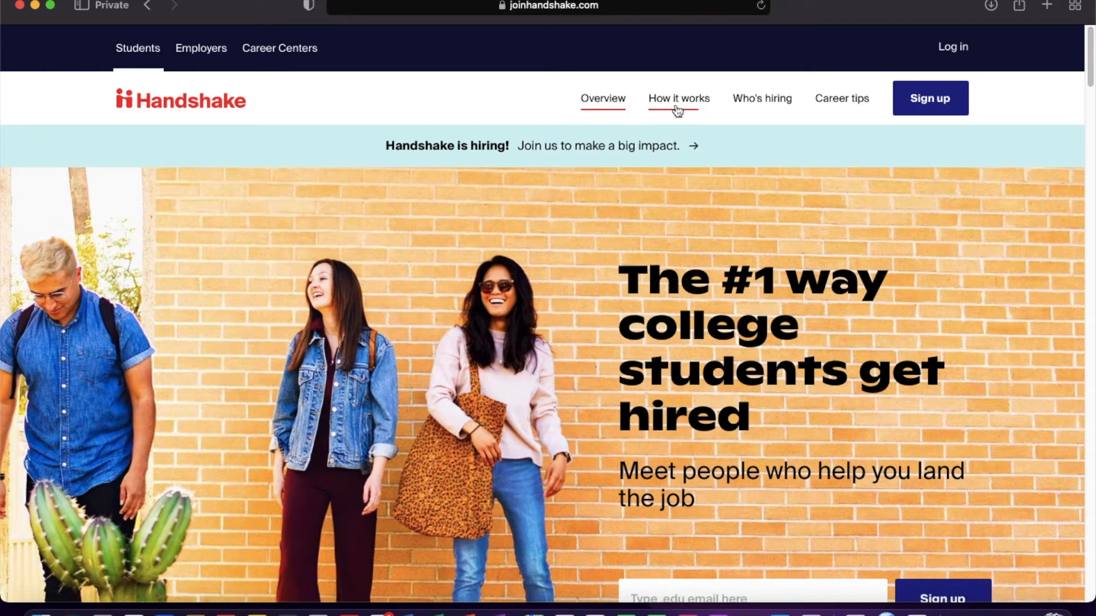
Browse the Who's hiring employer logos, then return to the How it works guide.
{"action": "left_click", "coordinate": [678, 97]}
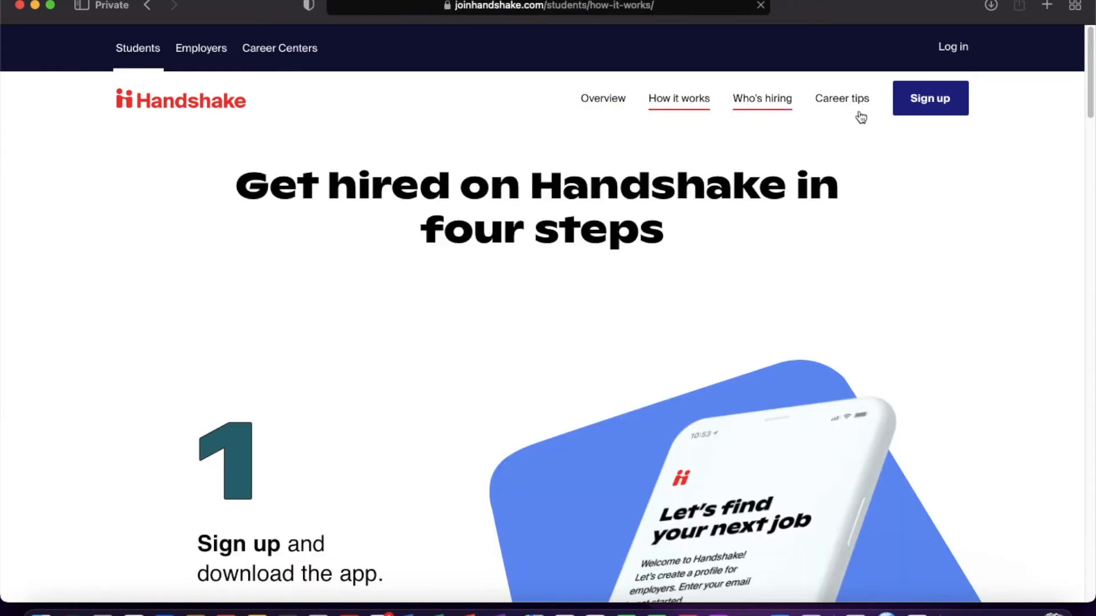
{"action": "left_click", "coordinate": [762, 98]}
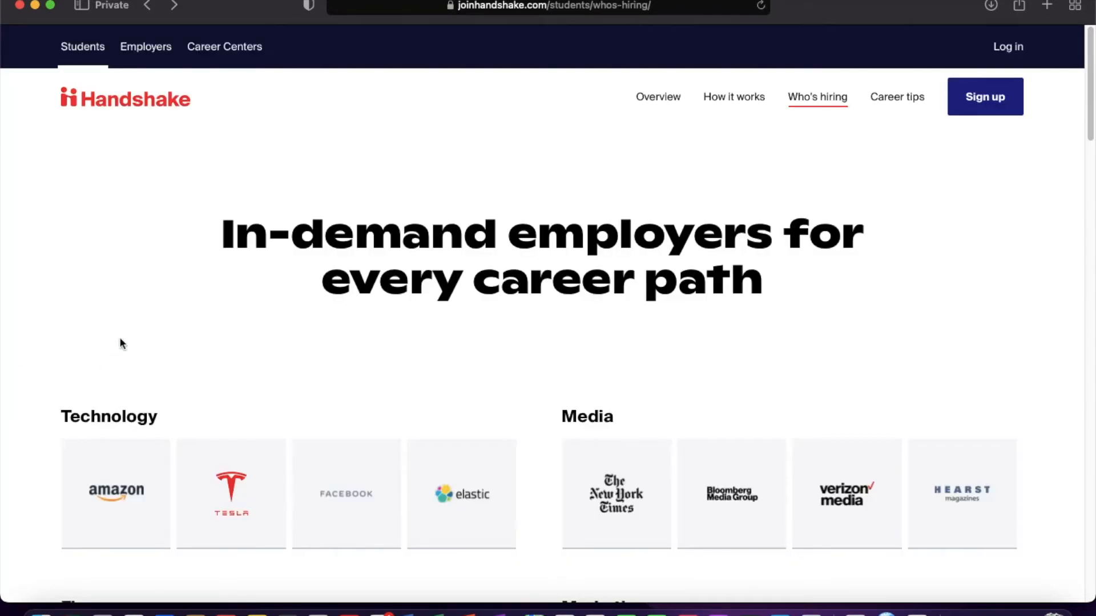
{"action": "mouse_move", "coordinate": [847, 121]}
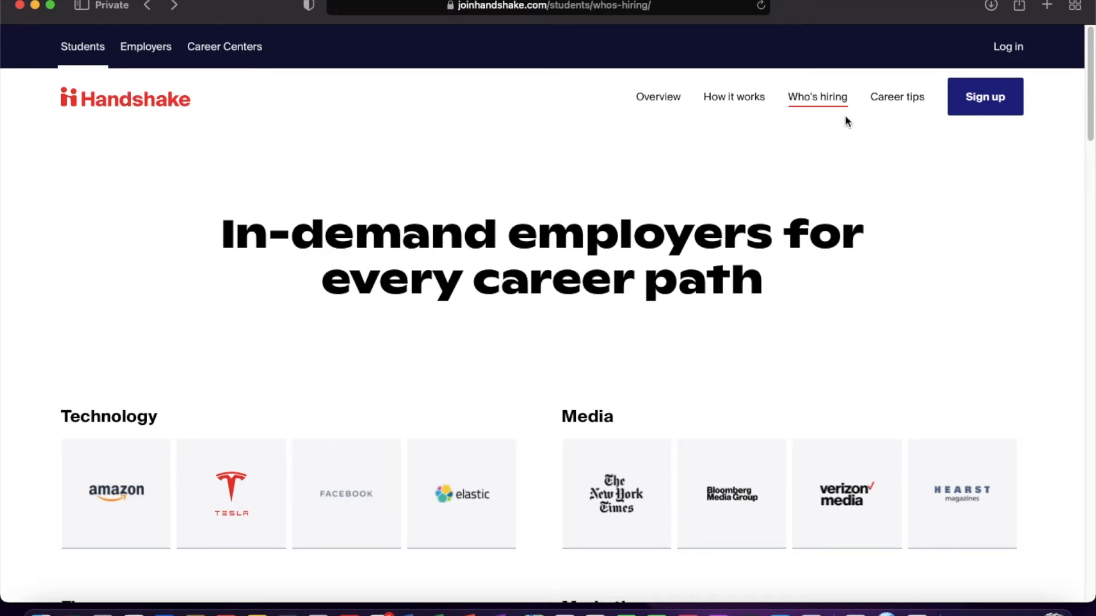
{"action": "scroll", "scroll_direction": "down", "scroll_amount": 3}
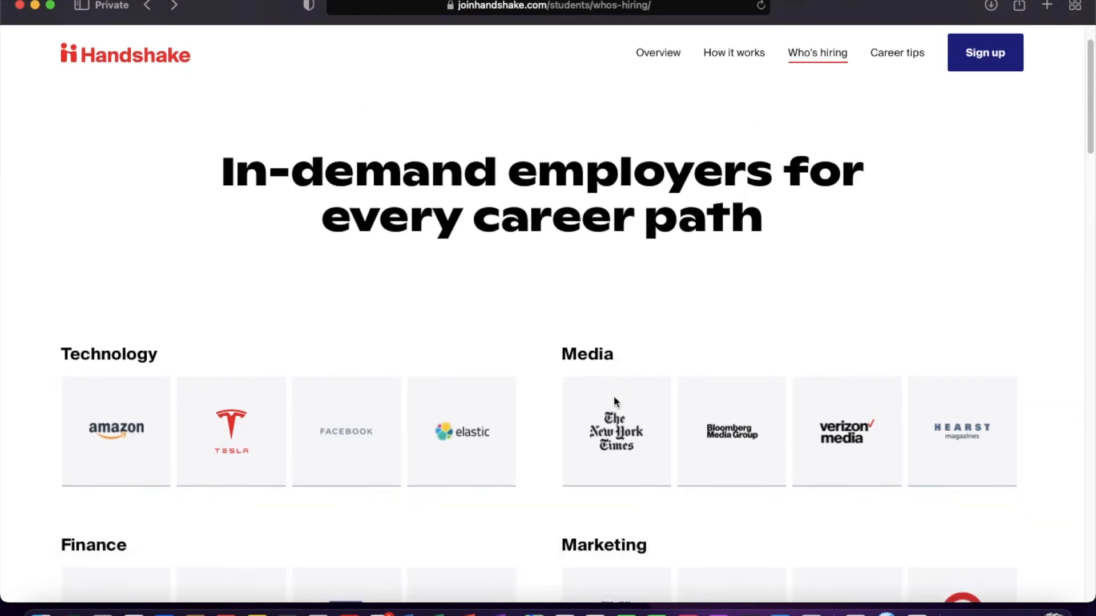
{"action": "scroll", "scroll_direction": "down", "scroll_amount": 3}
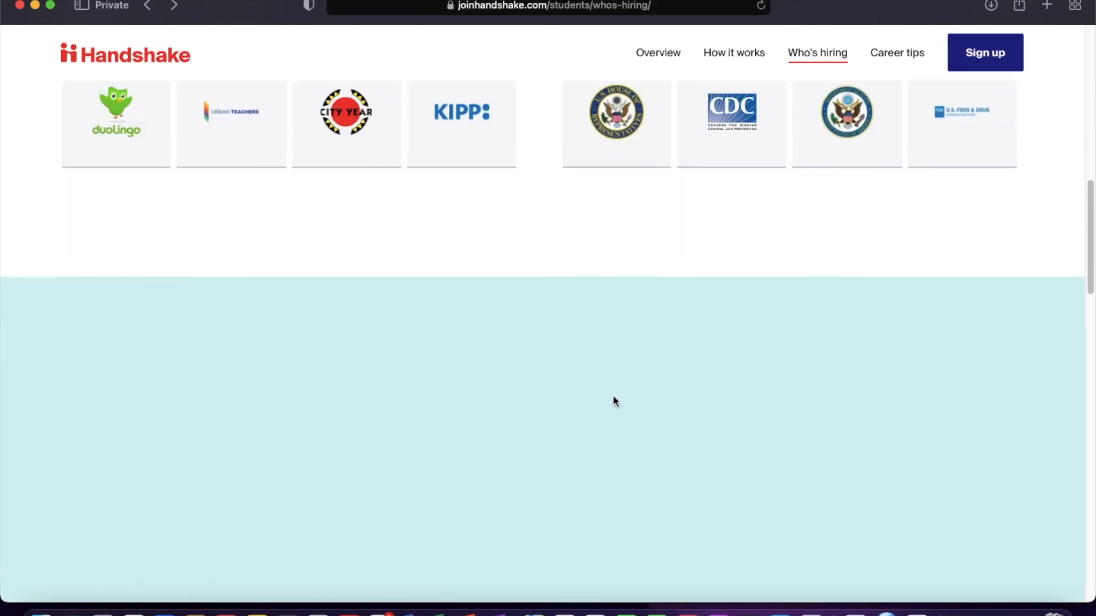
{"action": "scroll", "scroll_direction": "down", "scroll_amount": 3}
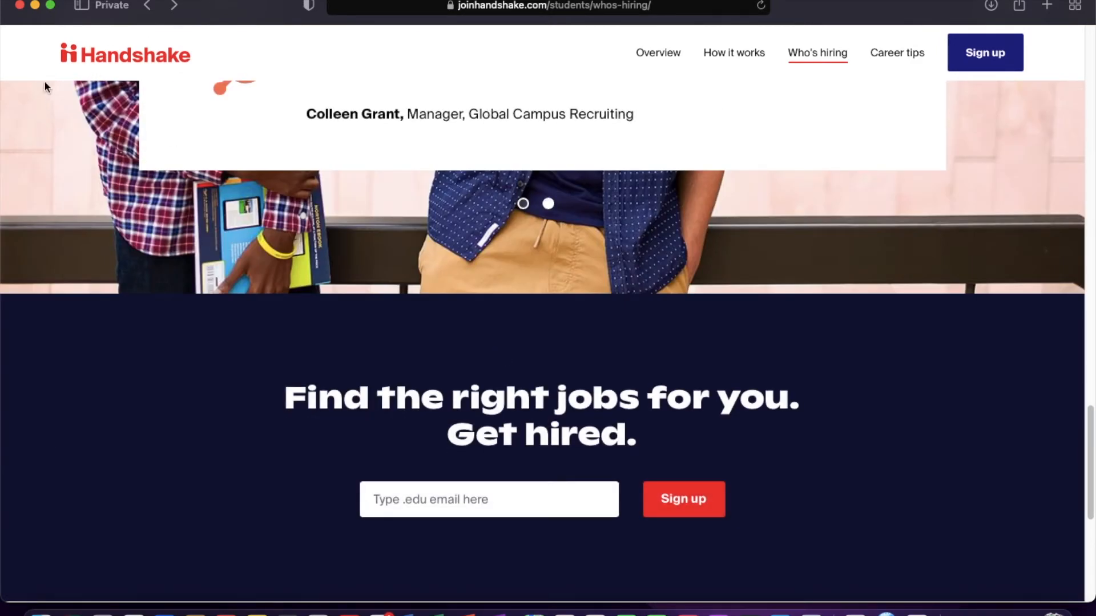
{"action": "mouse_move", "coordinate": [137, 55]}
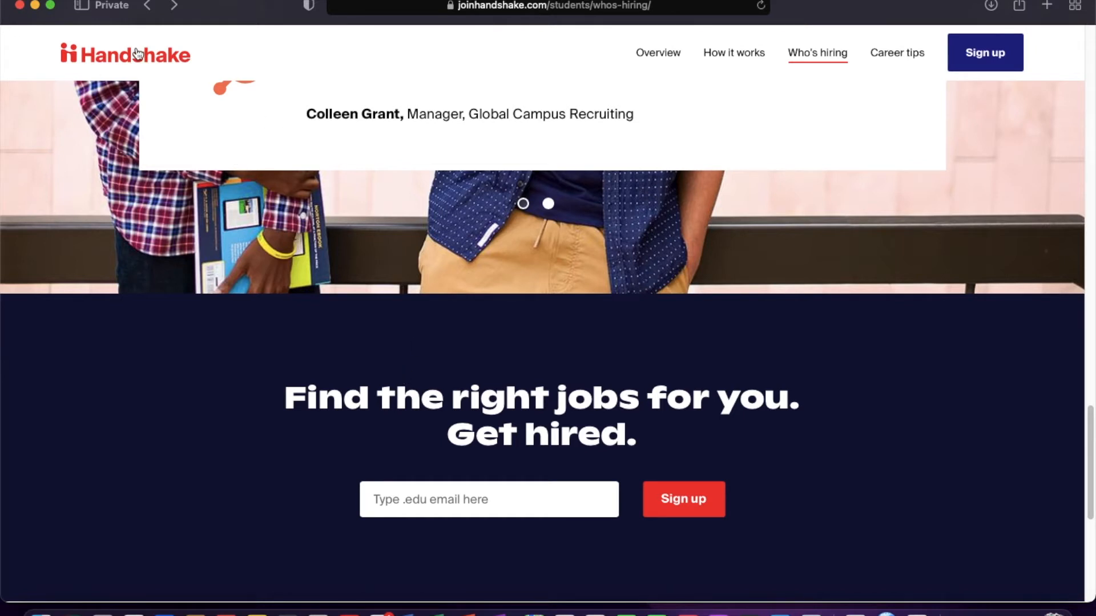
{"action": "mouse_move", "coordinate": [161, 85]}
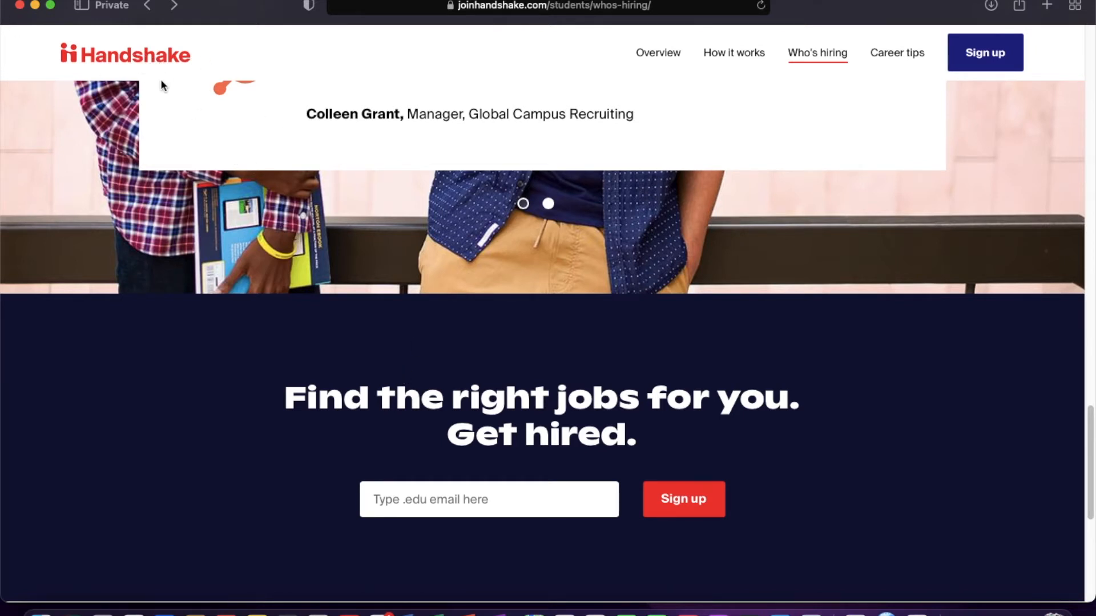
{"action": "mouse_move", "coordinate": [150, 67]}
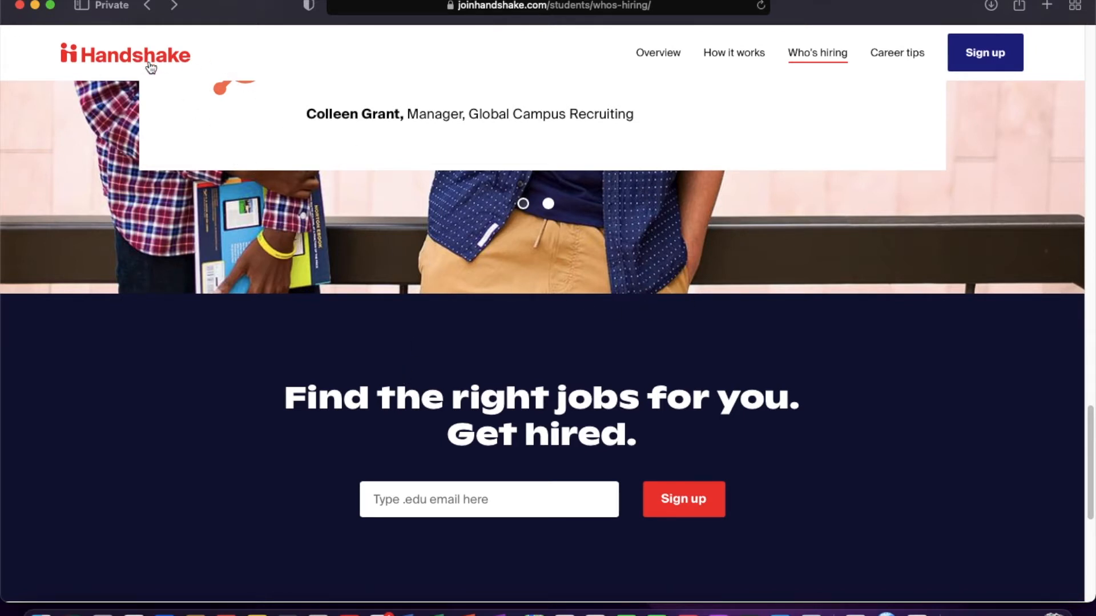
{"action": "scroll", "scroll_direction": "down", "scroll_amount": 3}
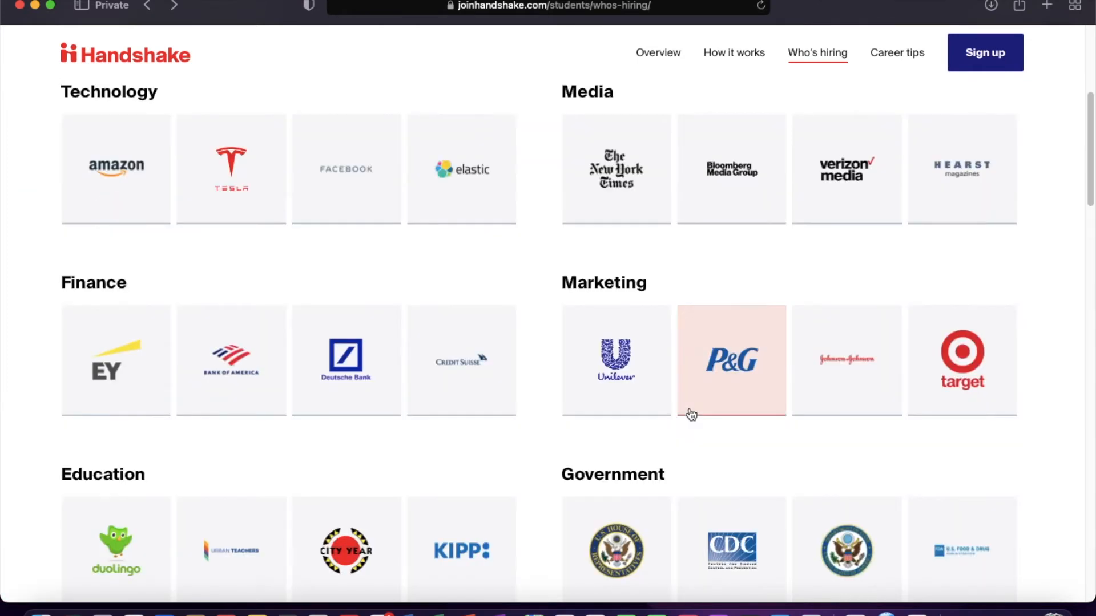
{"action": "scroll", "scroll_direction": "up", "scroll_amount": 3}
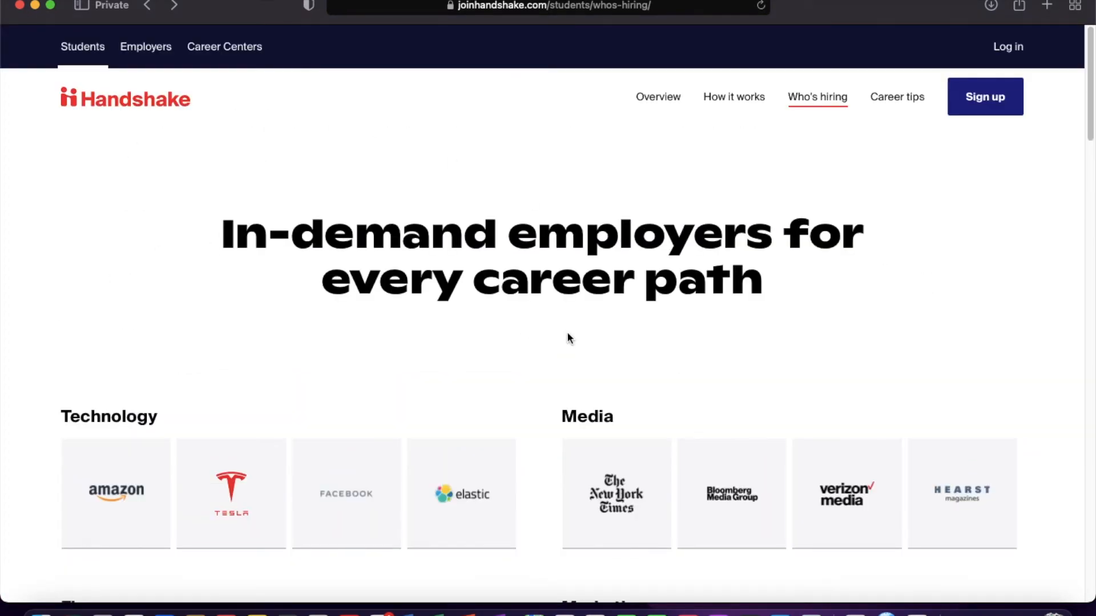
{"action": "mouse_move", "coordinate": [733, 96]}
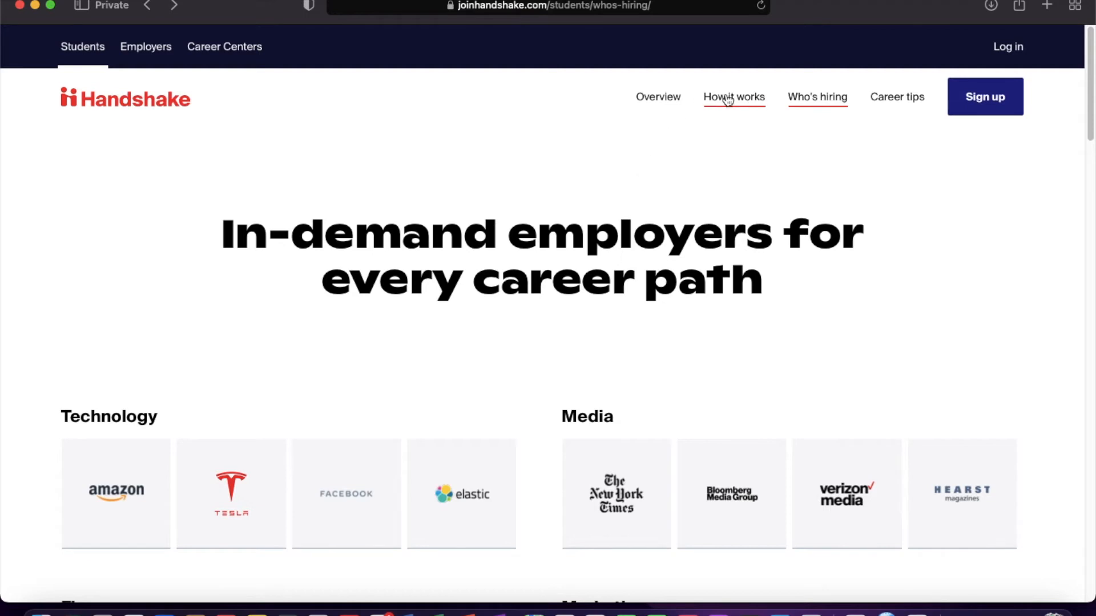
{"action": "left_click", "coordinate": [733, 96]}
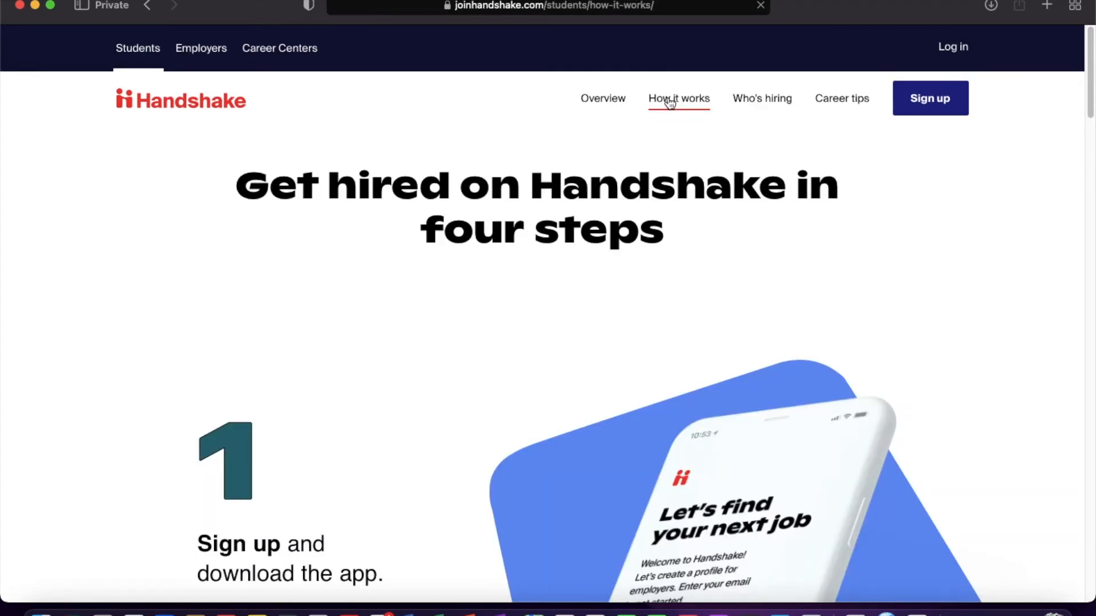
{"action": "left_click", "coordinate": [602, 98]}
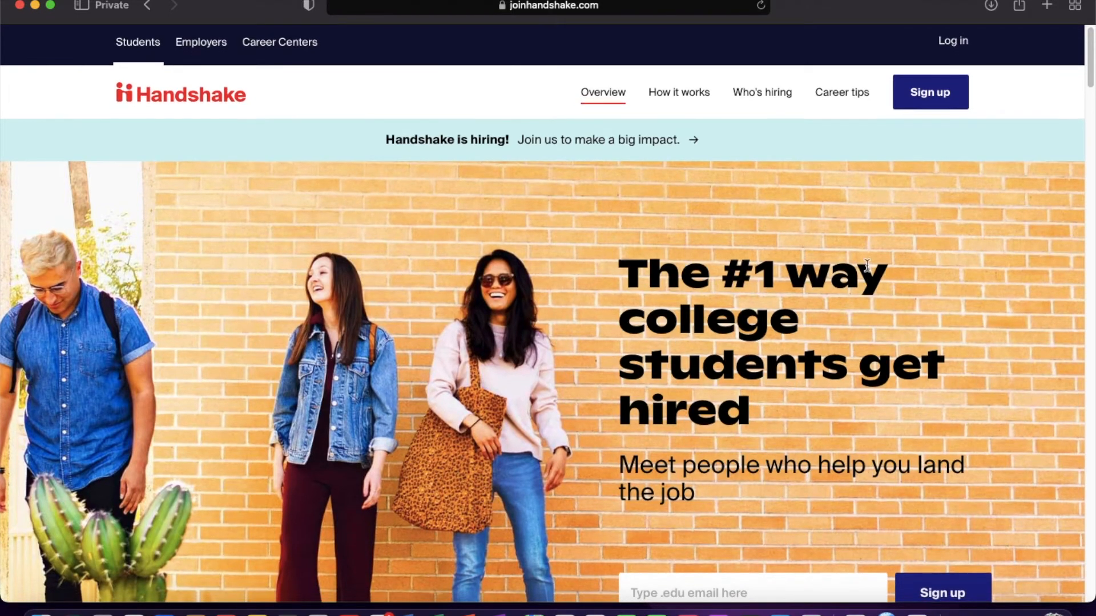
{"action": "scroll", "scroll_direction": "down", "scroll_amount": 3}
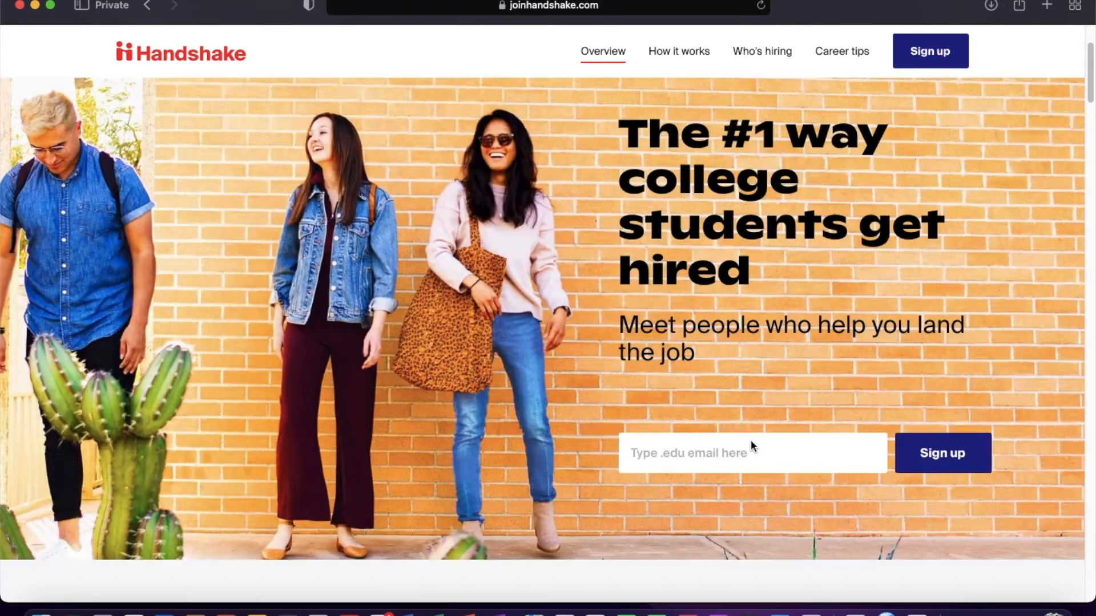
{"action": "left_click", "coordinate": [753, 453]}
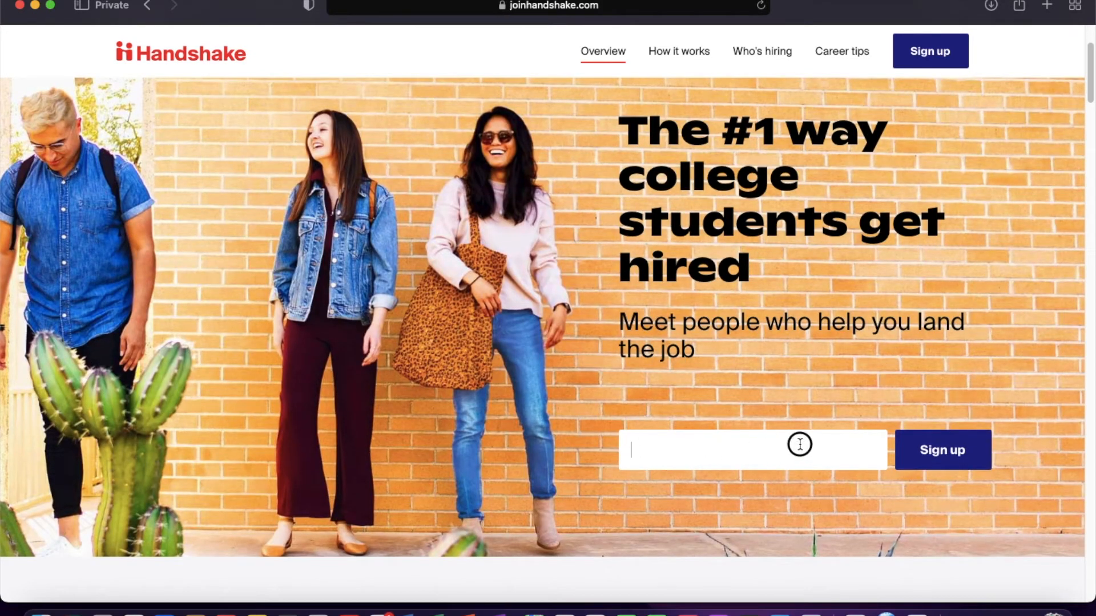
{"action": "mouse_move", "coordinate": [788, 513]}
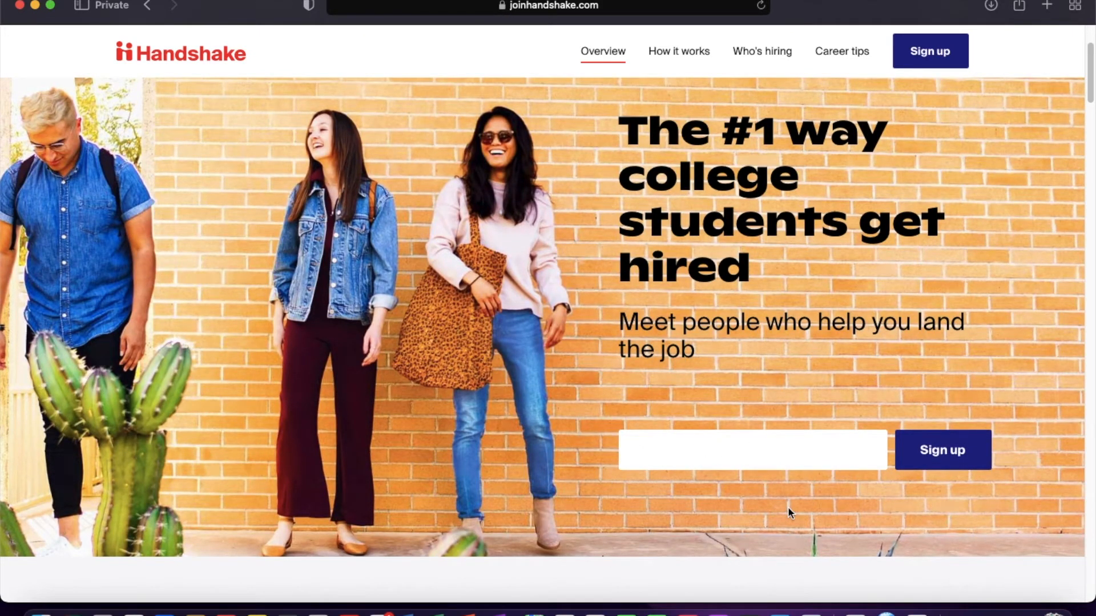
{"action": "scroll", "scroll_direction": "down", "scroll_amount": 3}
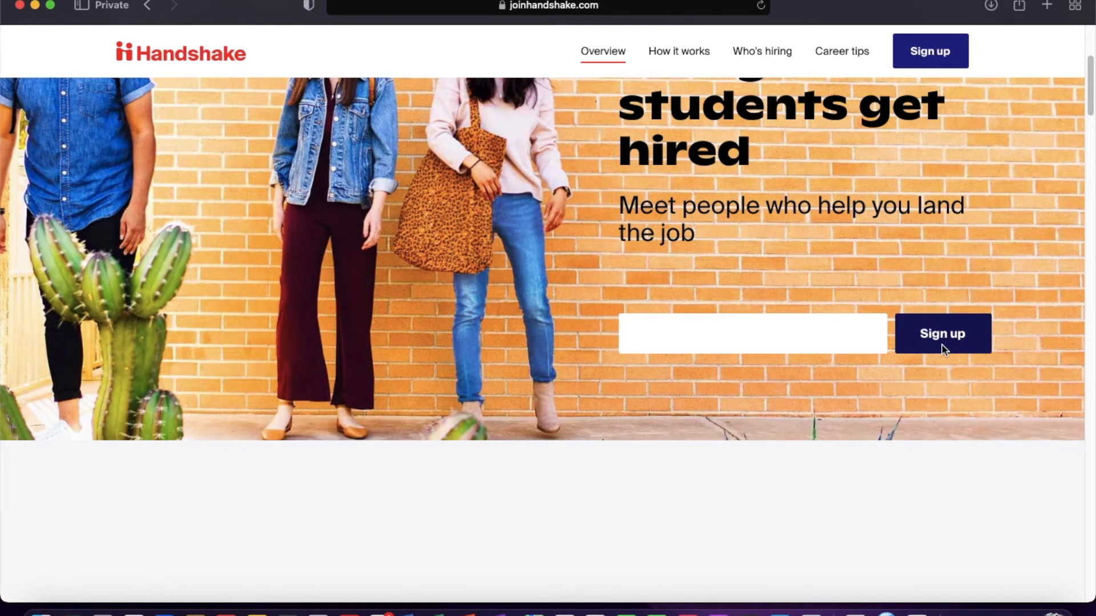
{"action": "mouse_move", "coordinate": [927, 367]}
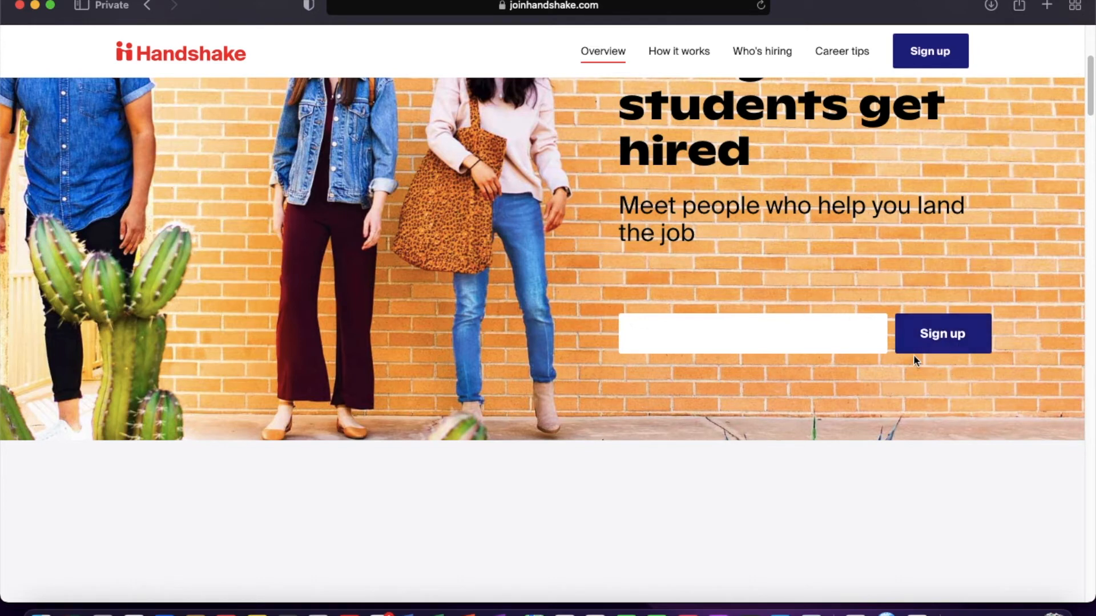
{"action": "scroll", "scroll_direction": "down", "scroll_amount": 3}
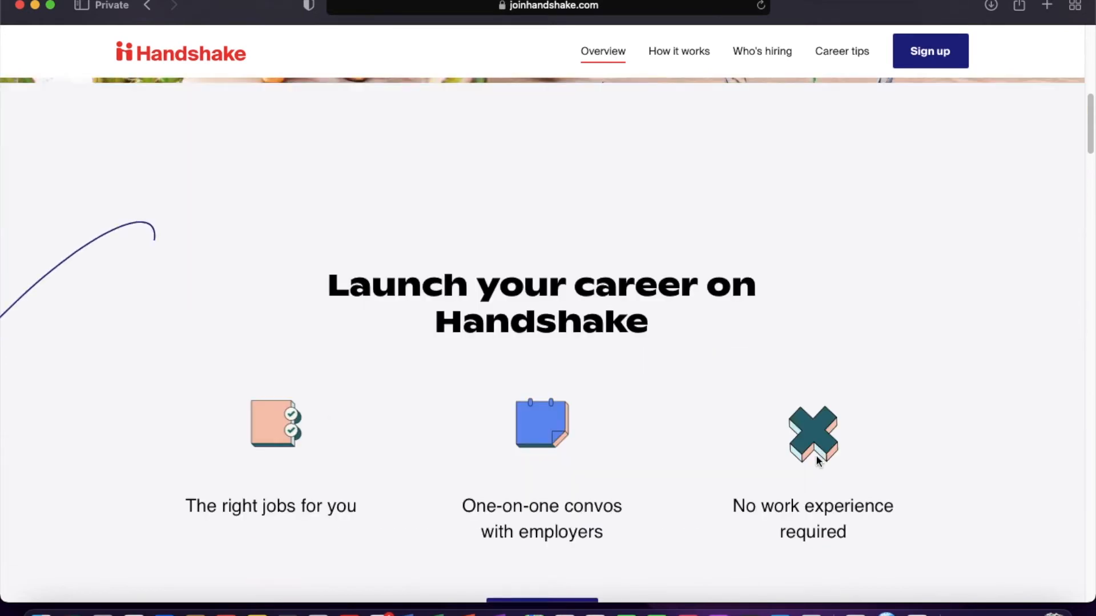
{"action": "scroll", "scroll_direction": "down", "scroll_amount": 3}
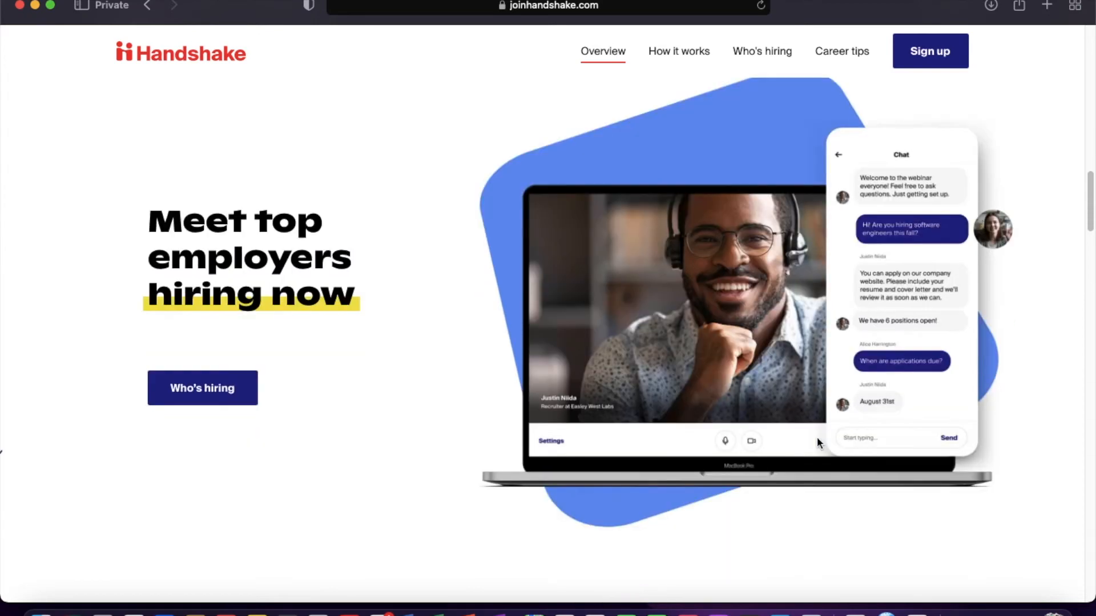
{"action": "scroll", "scroll_direction": "down", "scroll_amount": 3}
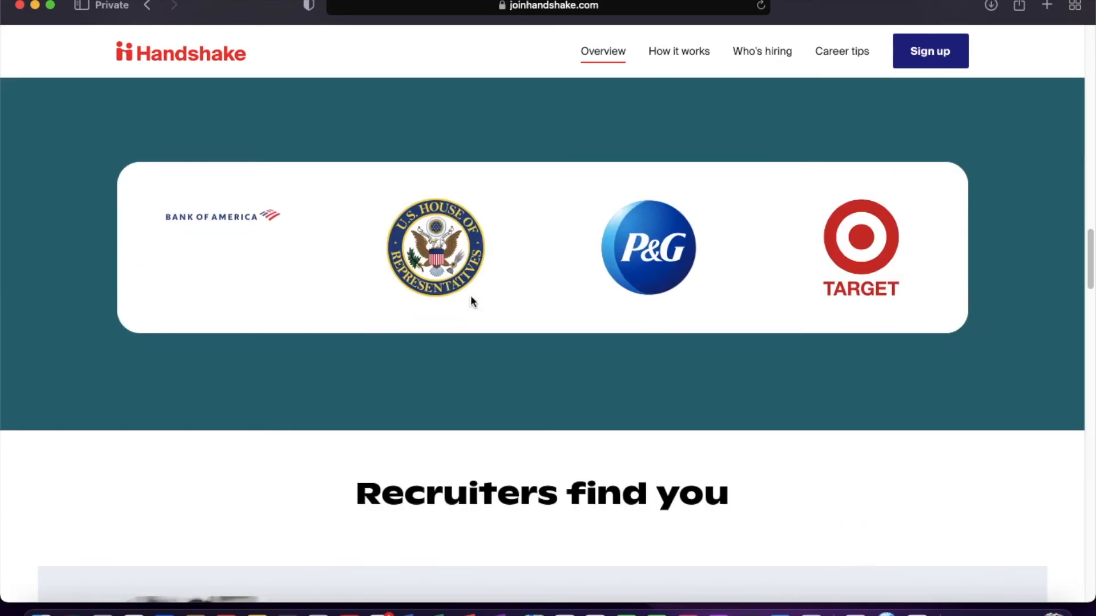
{"action": "scroll", "scroll_direction": "down", "scroll_amount": 3}
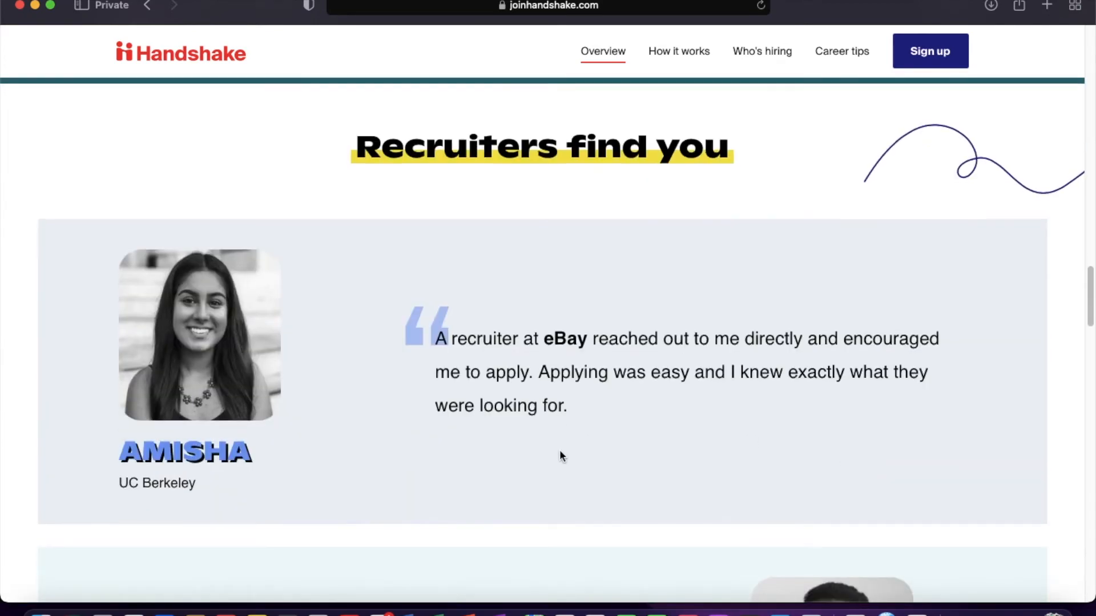
{"action": "scroll", "scroll_direction": "down", "scroll_amount": 3}
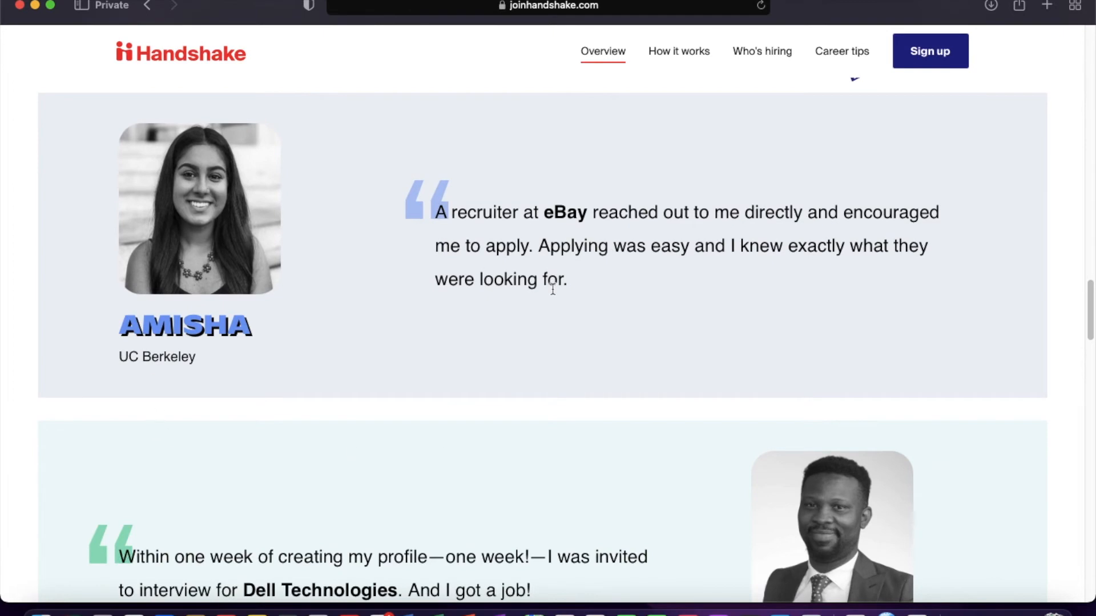
{"action": "scroll", "scroll_direction": "down", "scroll_amount": 3}
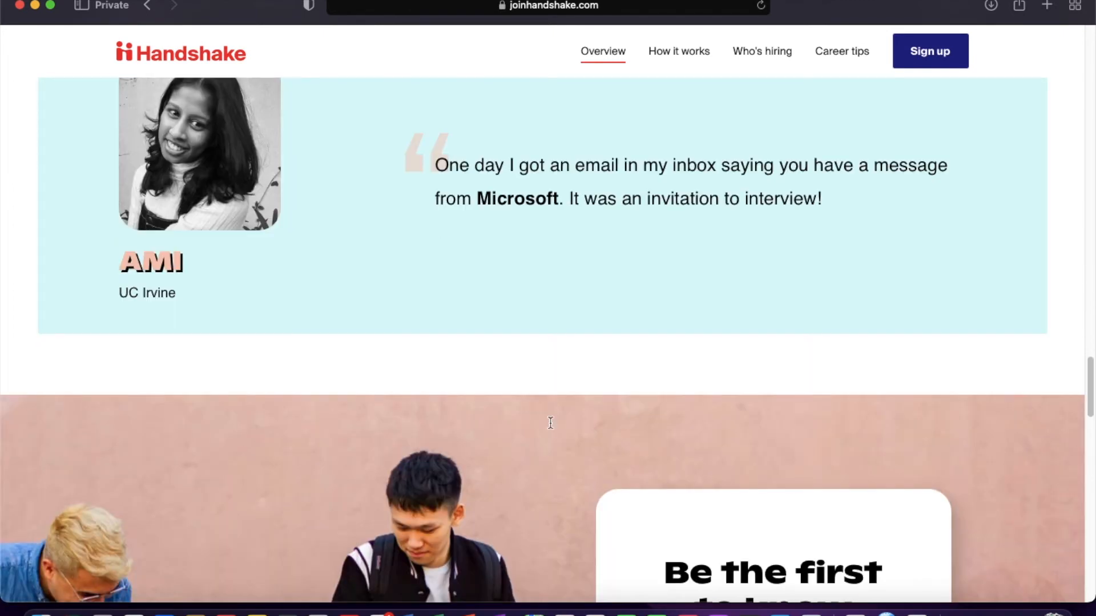
{"action": "scroll", "scroll_direction": "down", "scroll_amount": 3}
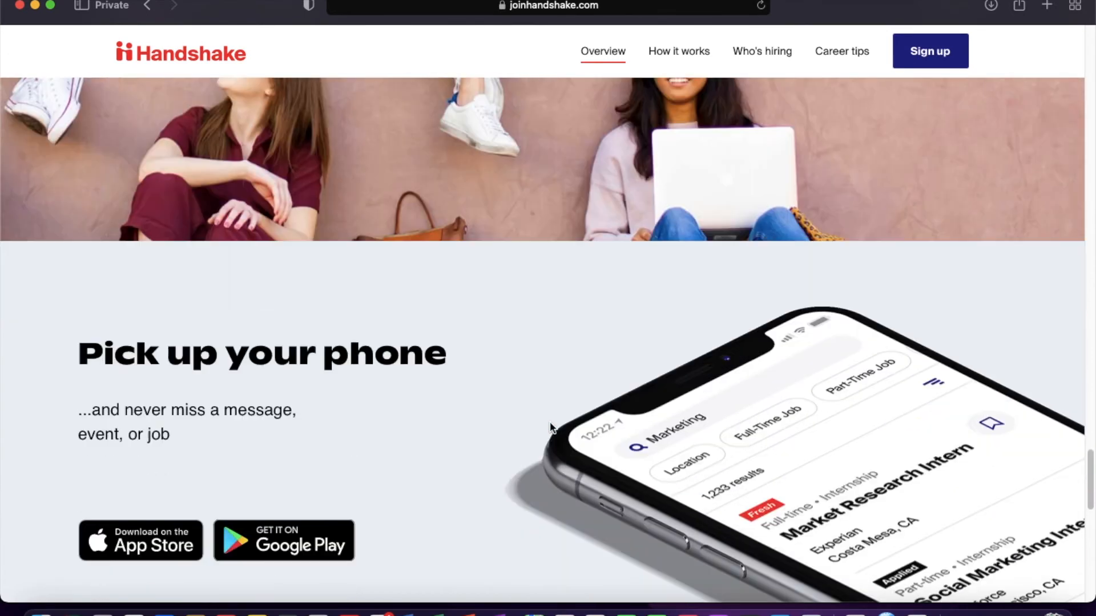
{"action": "scroll", "scroll_direction": "down", "scroll_amount": 3}
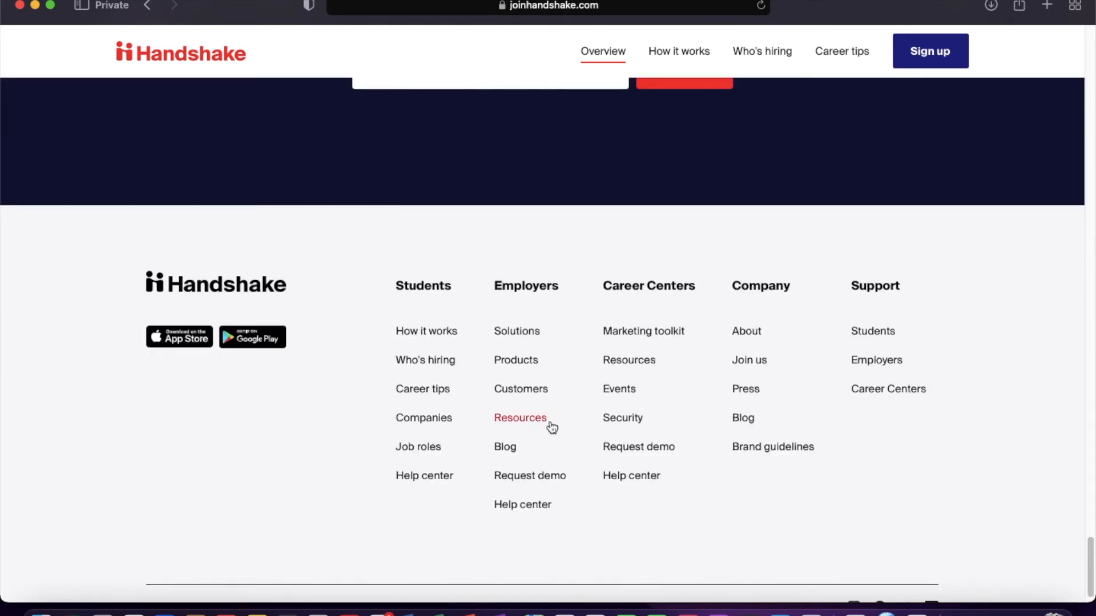
{"action": "scroll", "scroll_direction": "up", "scroll_amount": 3}
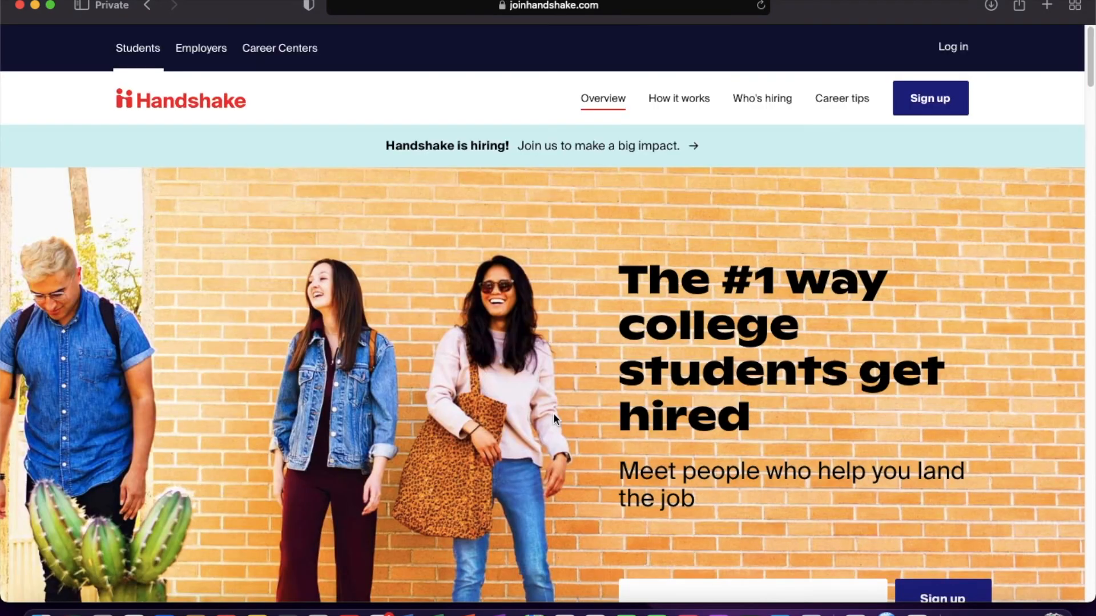
{"action": "mouse_move", "coordinate": [929, 97]}
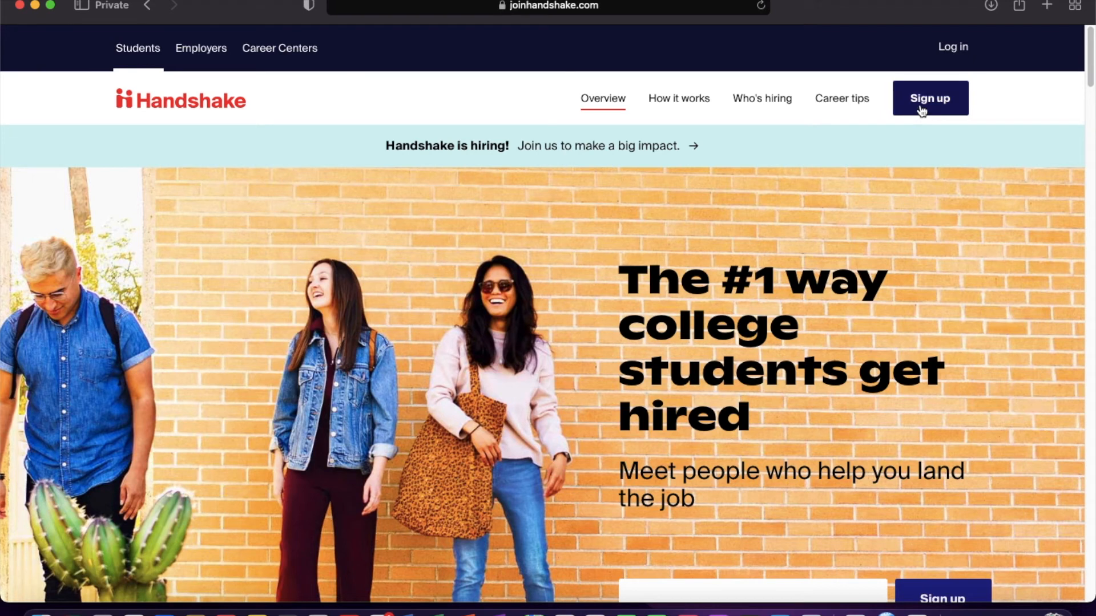
Open Sign up and select the empty .edu email address field.
{"action": "left_click", "coordinate": [929, 97]}
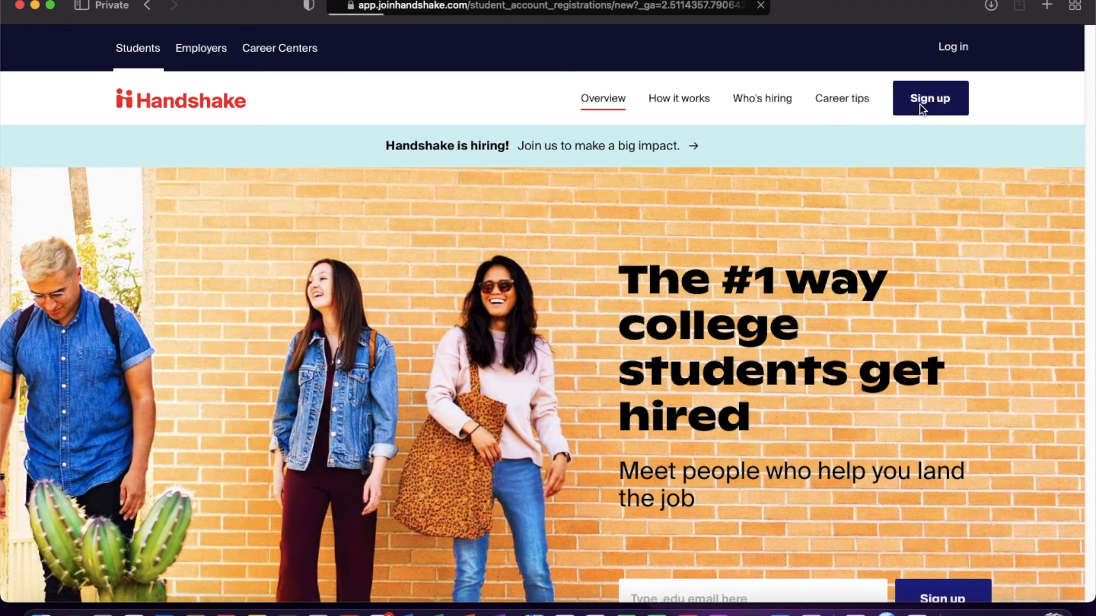
{"action": "left_click", "coordinate": [930, 98]}
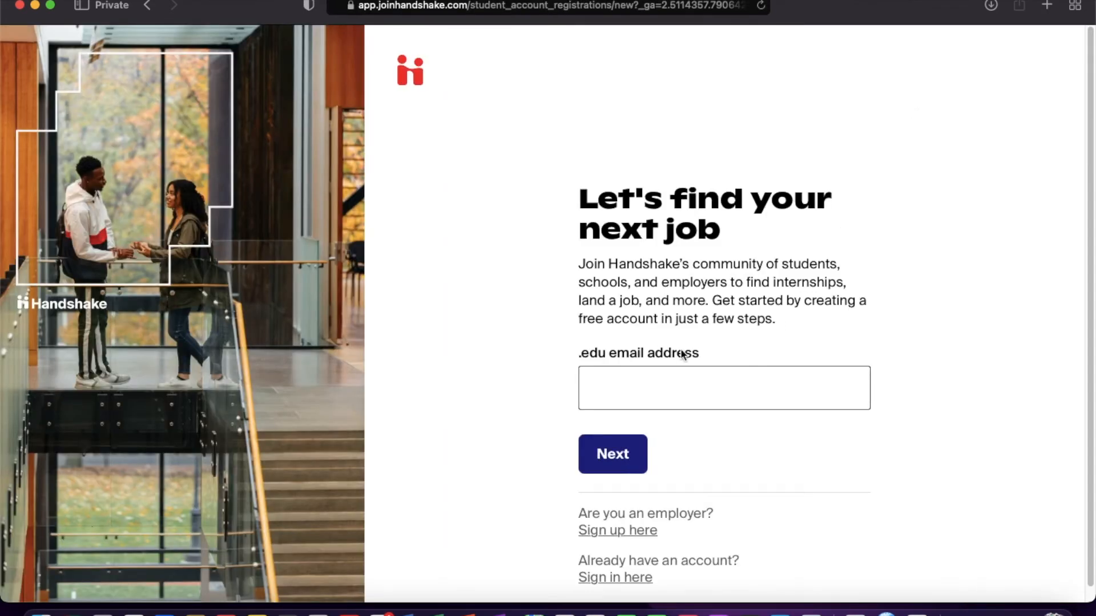
{"action": "mouse_move", "coordinate": [591, 361]}
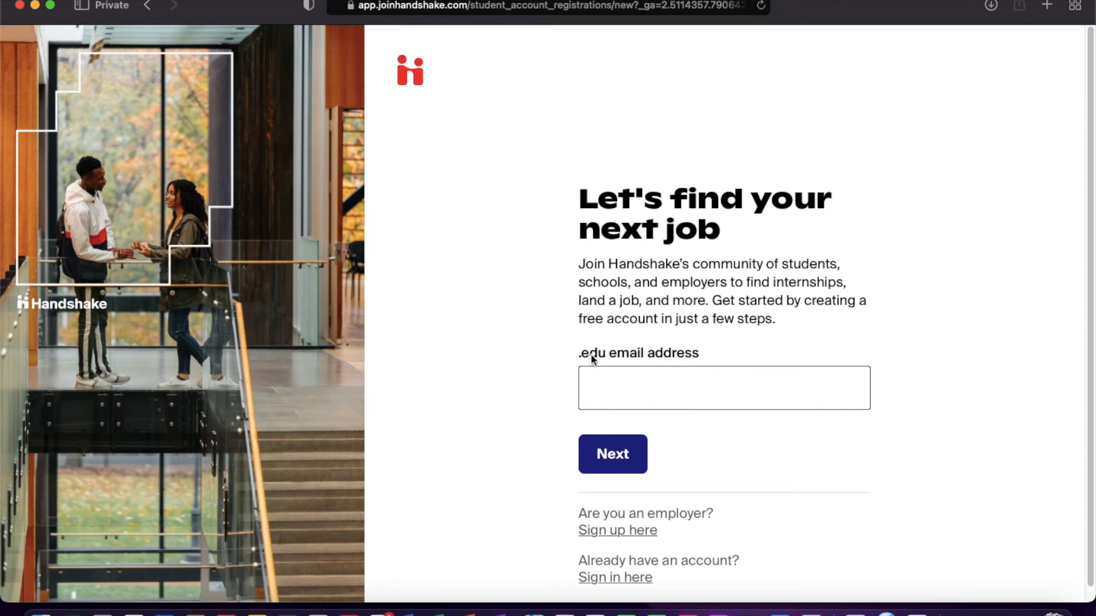
{"action": "left_click", "coordinate": [723, 388]}
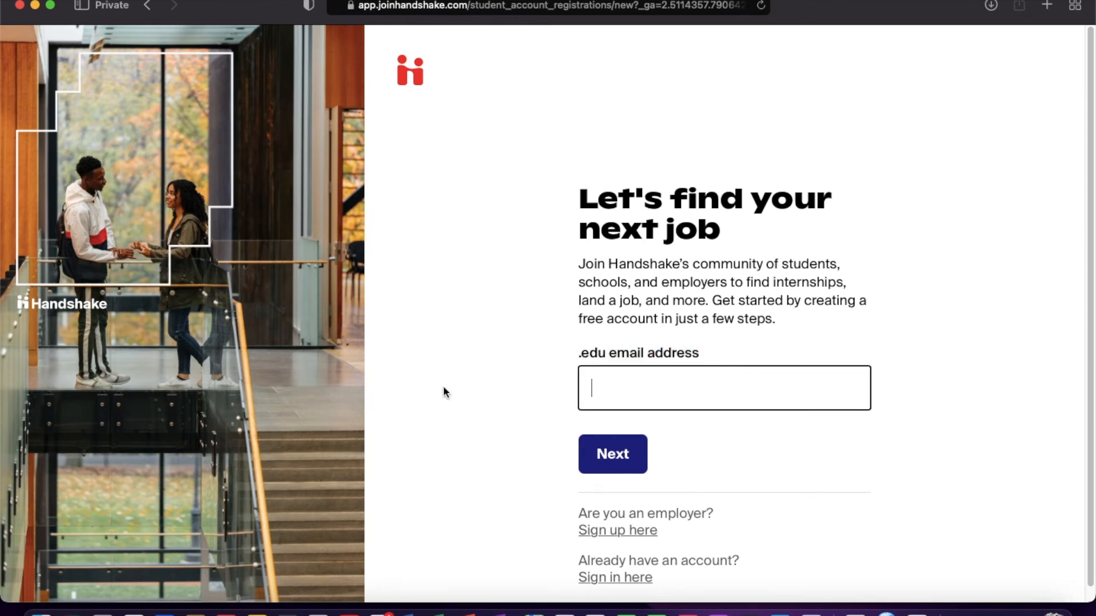
{"action": "left_click_drag", "start_coordinate": [587, 198], "coordinate": [804, 209]}
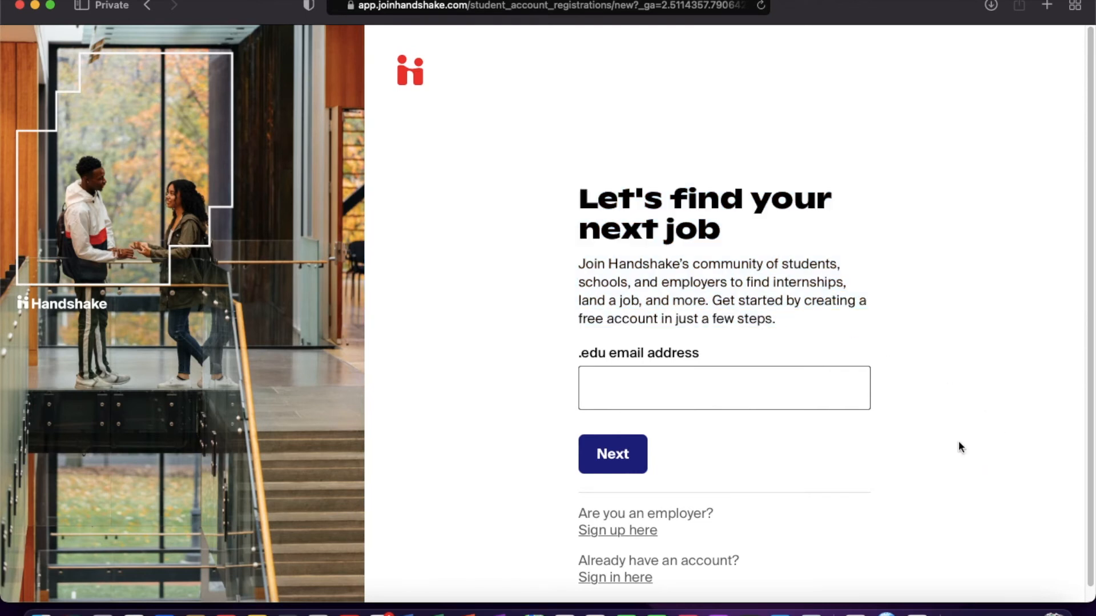
{"action": "left_click", "coordinate": [723, 388]}
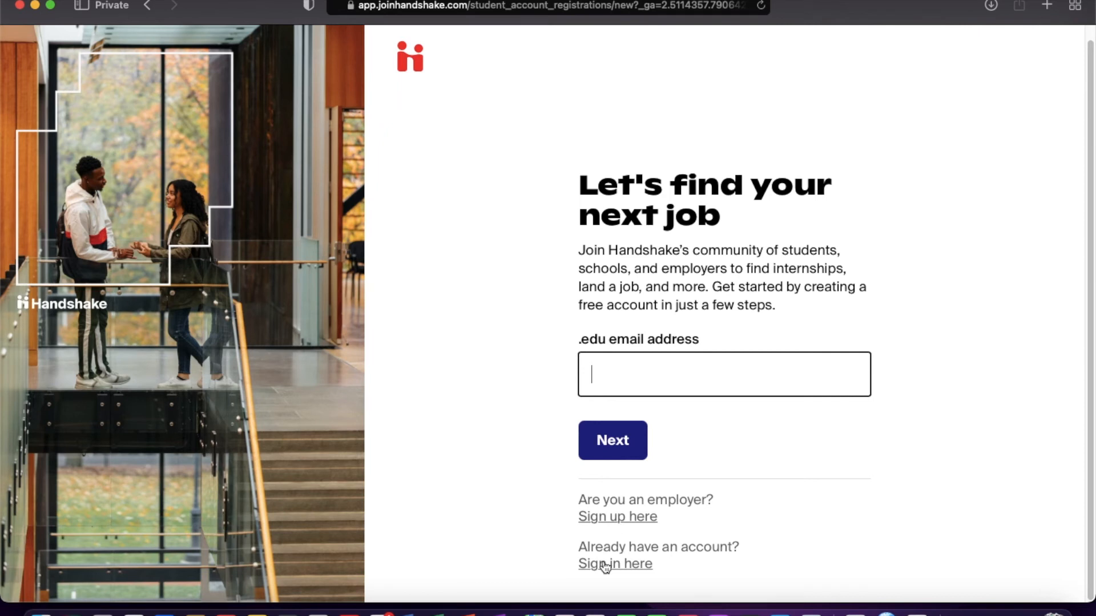
{"action": "mouse_move", "coordinate": [589, 343]}
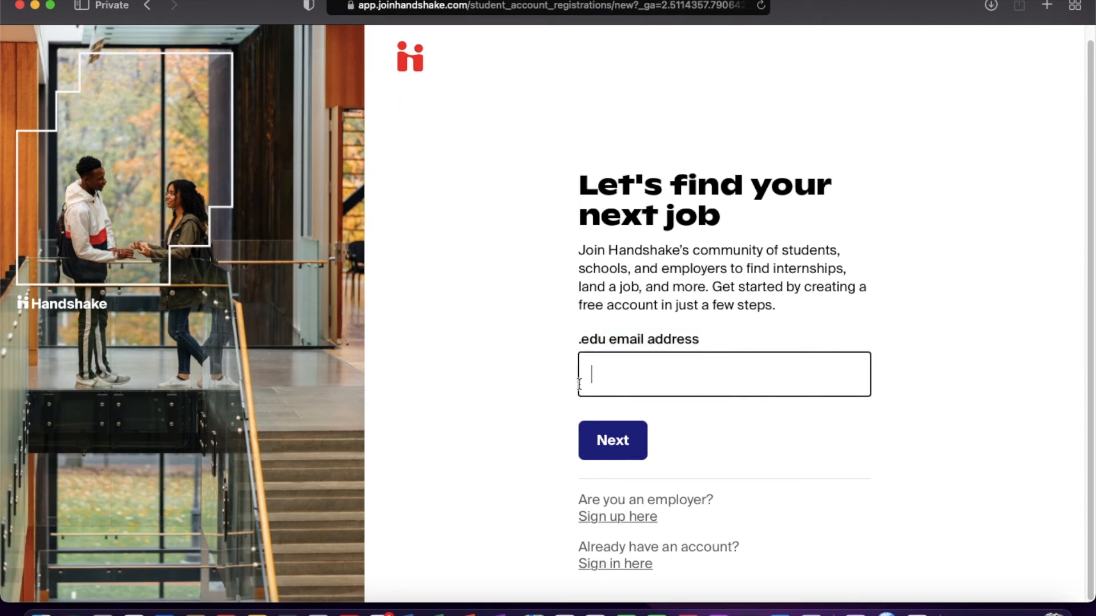
{"action": "mouse_move", "coordinate": [846, 436]}
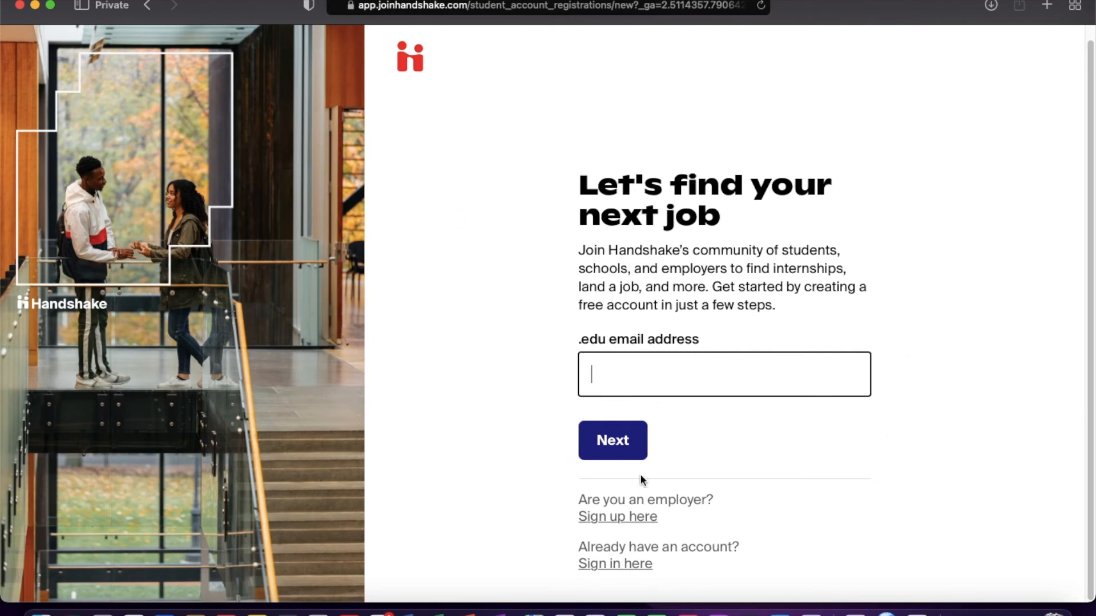
On the sign-in page, search schools and select University of North Texas.
{"action": "left_click", "coordinate": [614, 564]}
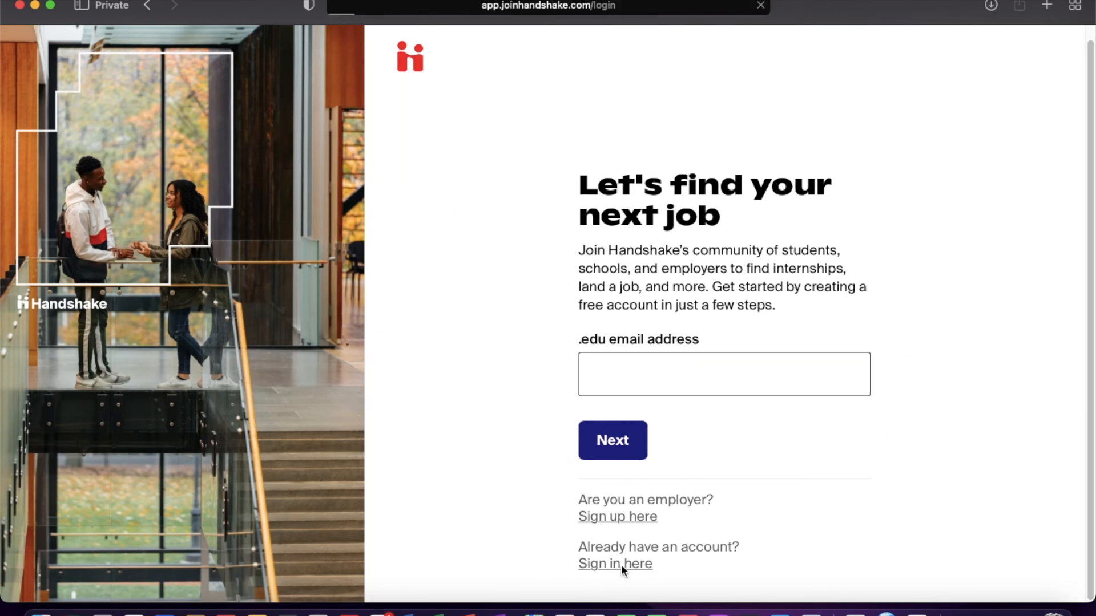
{"action": "left_click", "coordinate": [614, 564]}
{"action": "type", "text": "U"}
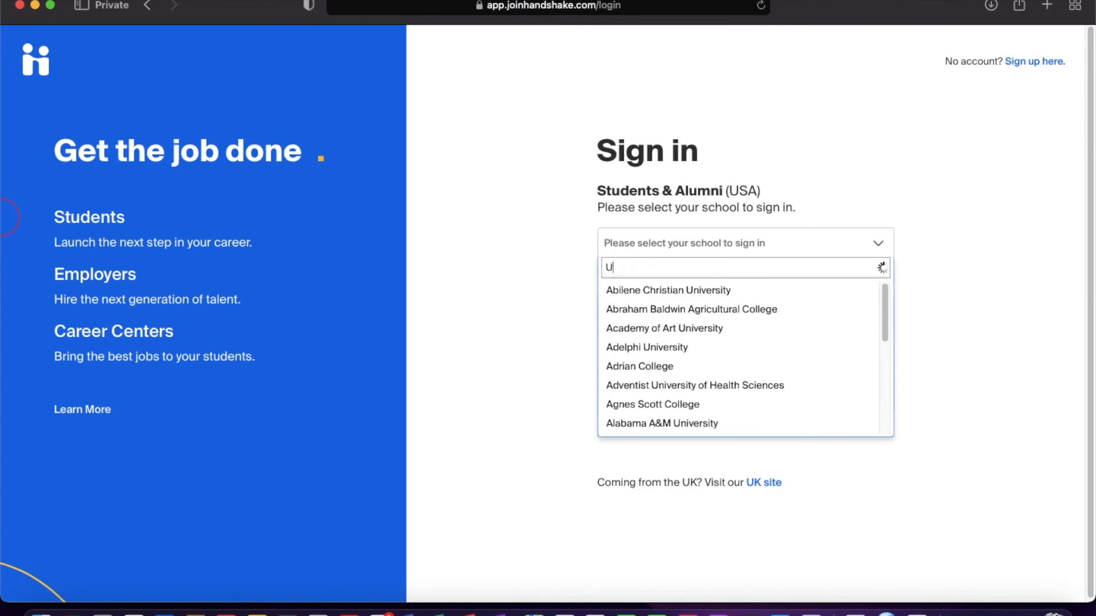
{"action": "type", "text": "NIVERSITY OF NORTH TEXAS"}
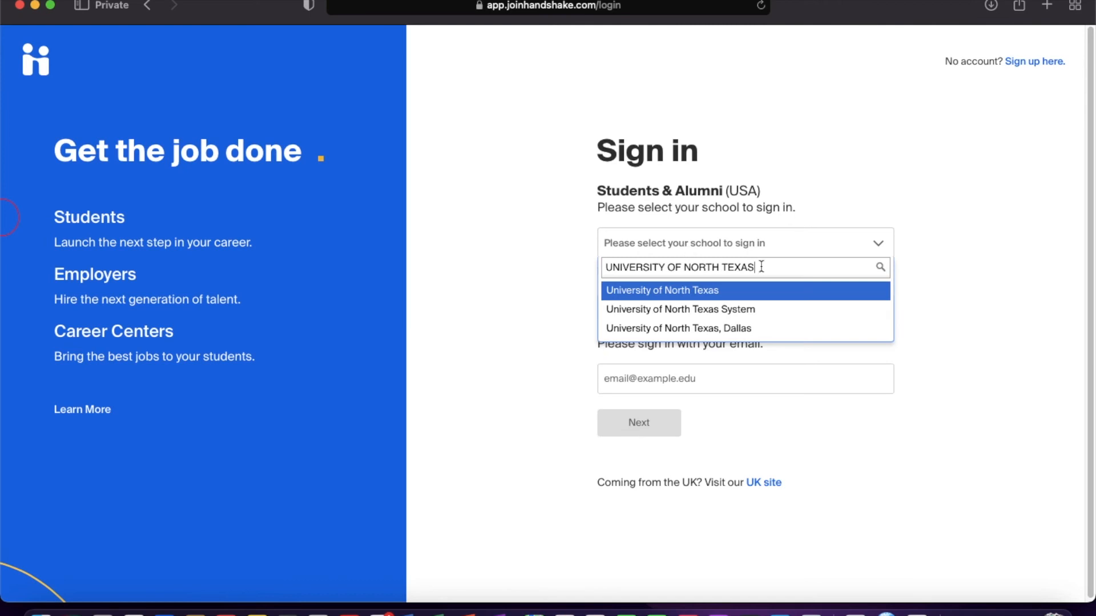
{"action": "mouse_move", "coordinate": [704, 309]}
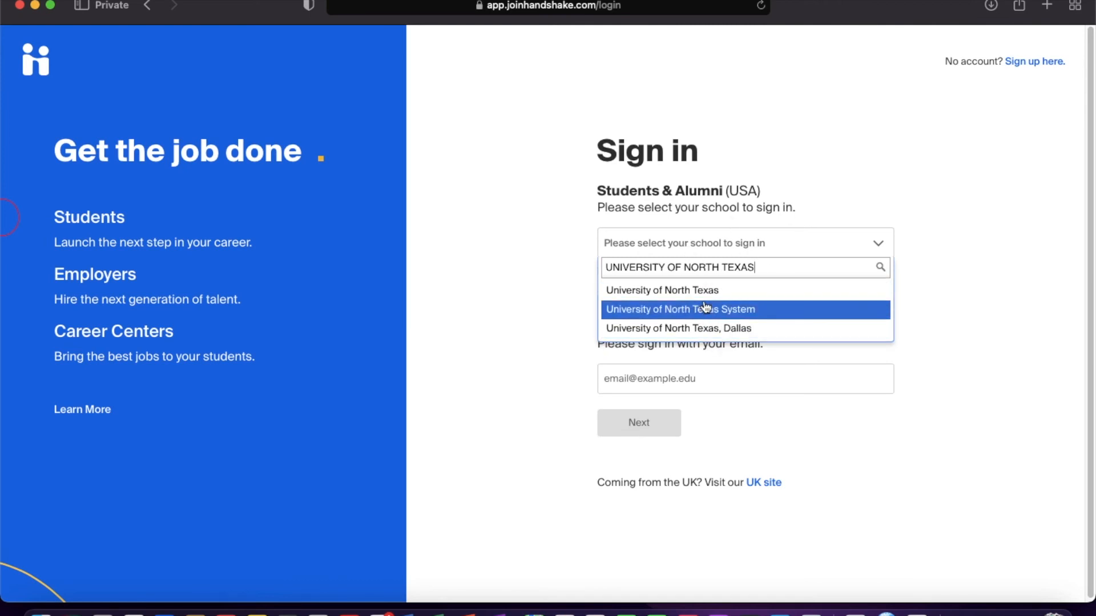
{"action": "left_click", "coordinate": [661, 290]}
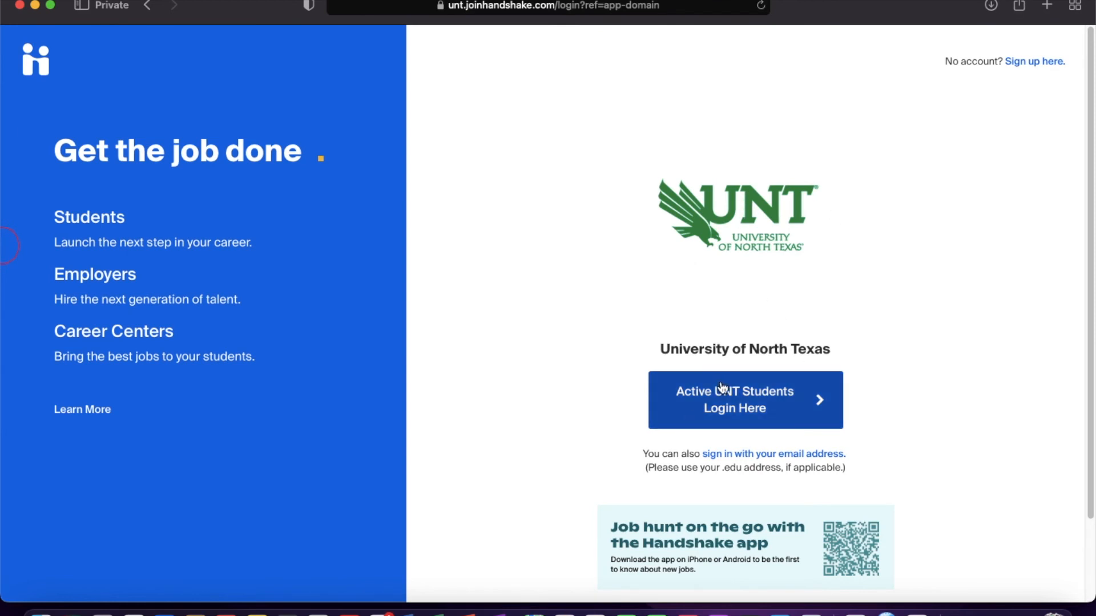
{"action": "mouse_move", "coordinate": [720, 261]}
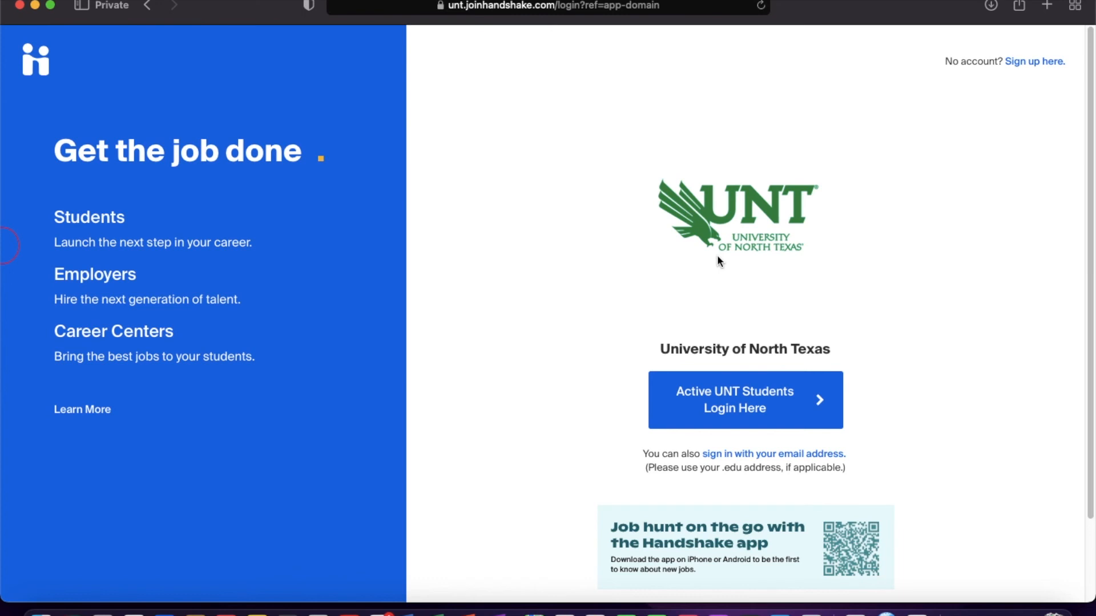
{"action": "mouse_move", "coordinate": [819, 370]}
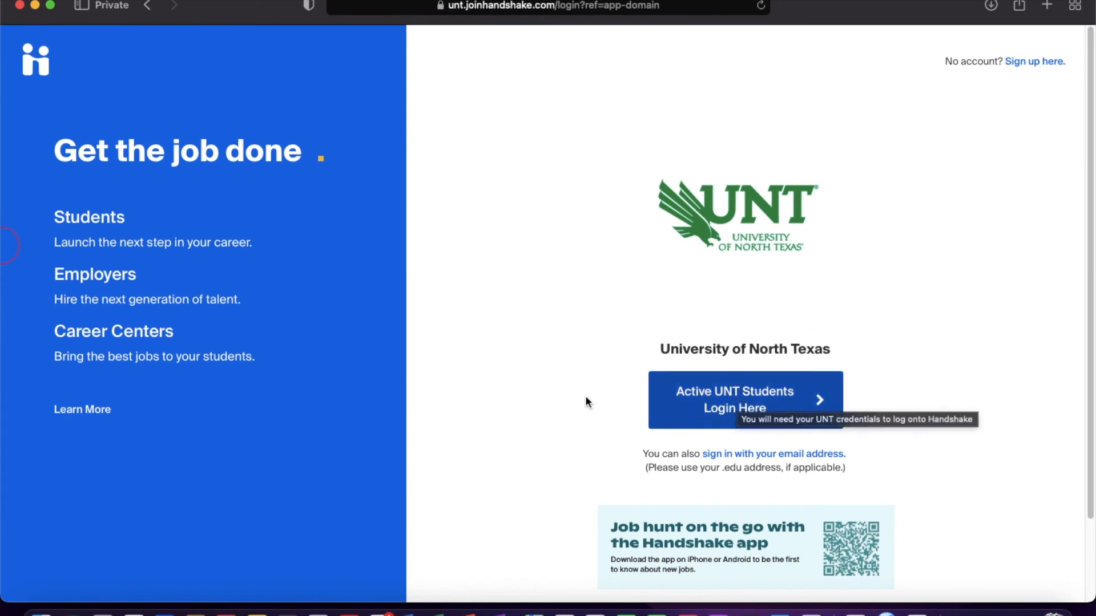
{"action": "mouse_move", "coordinate": [603, 137]}
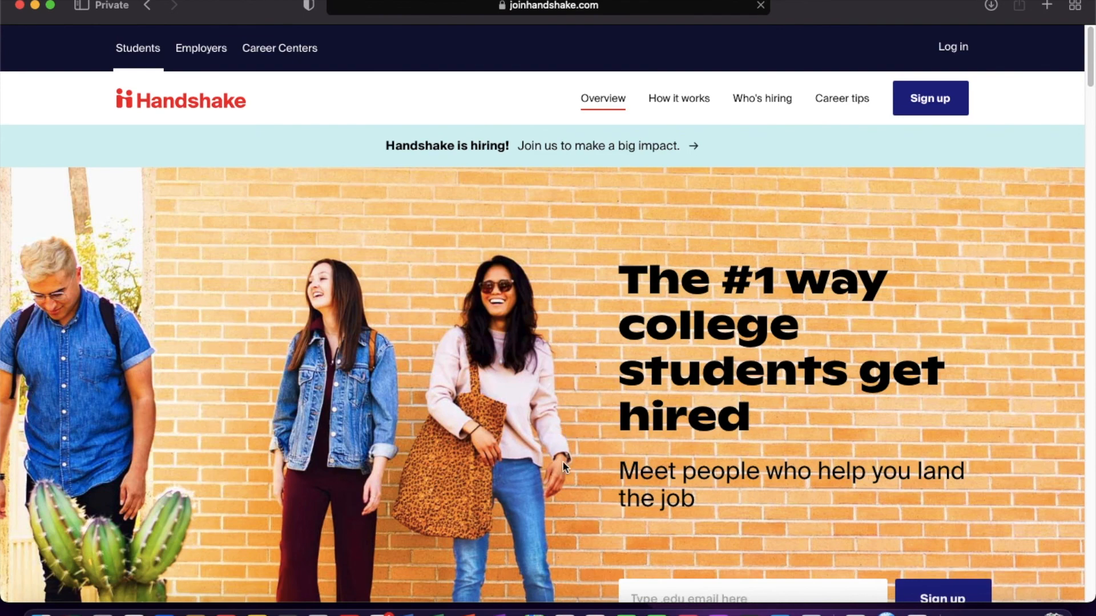
Scroll the Handshake student homepage near its 'get hired' banner.
{"action": "scroll", "scroll_direction": "down", "scroll_amount": 3}
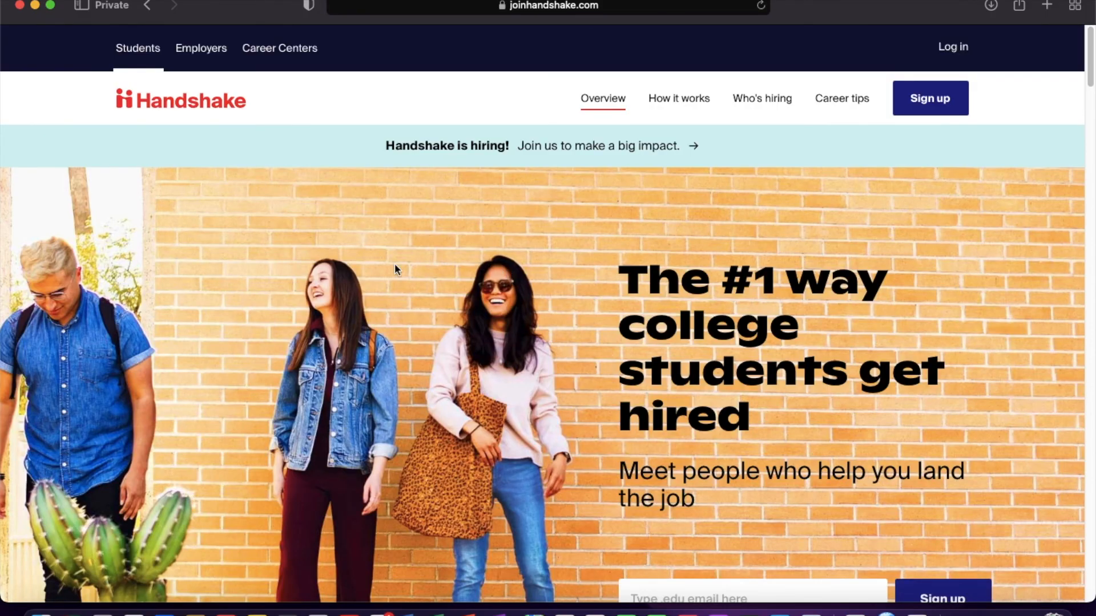
{"action": "mouse_move", "coordinate": [762, 98]}
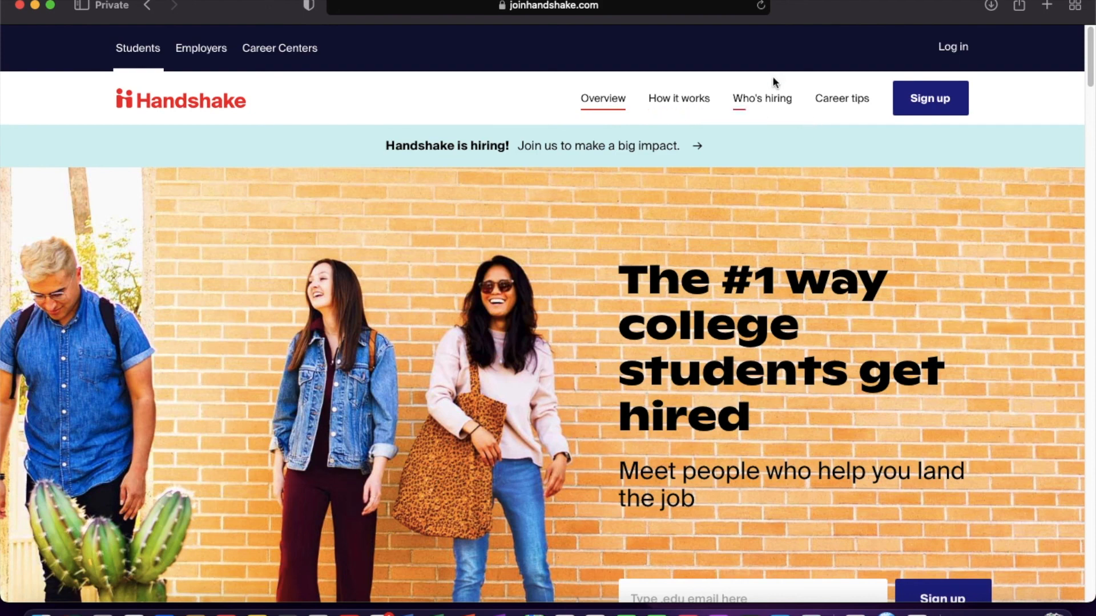